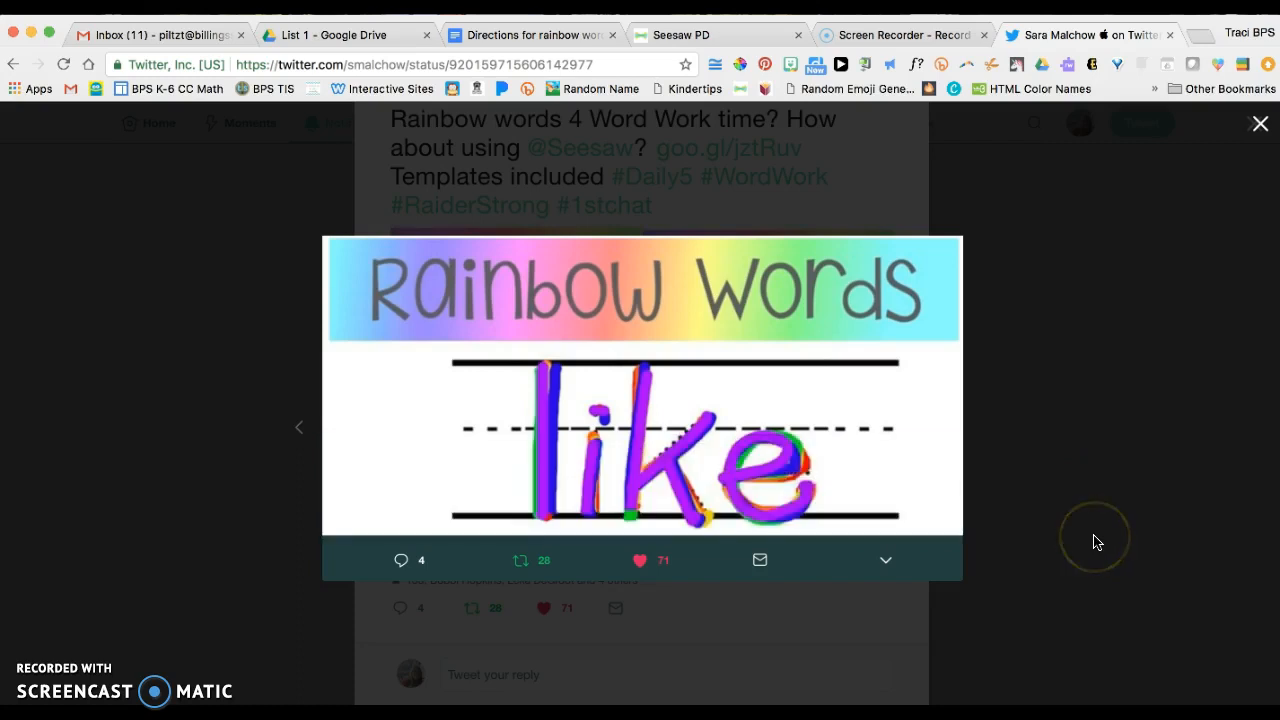
{"action": "mouse_move", "coordinate": [1095, 540]}
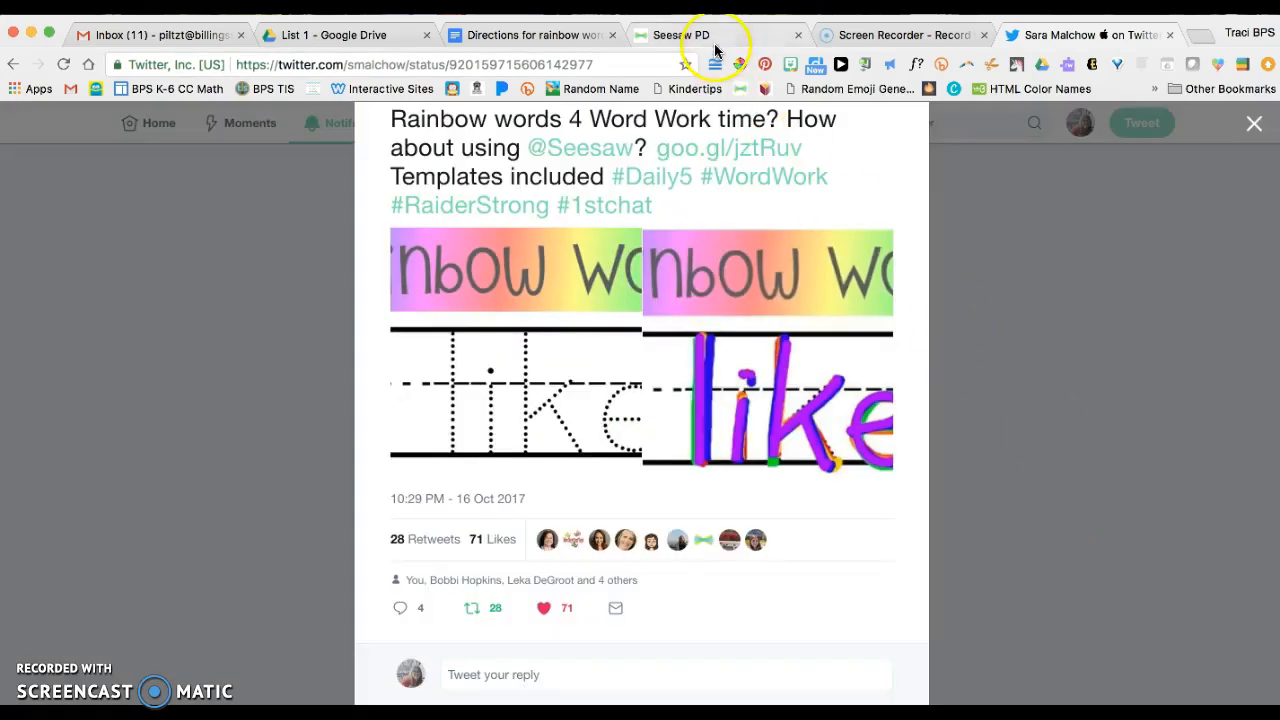
Switch from the Rainbow Words tweet to the Seesaw PD class journal tab
{"action": "left_click", "coordinate": [680, 35]}
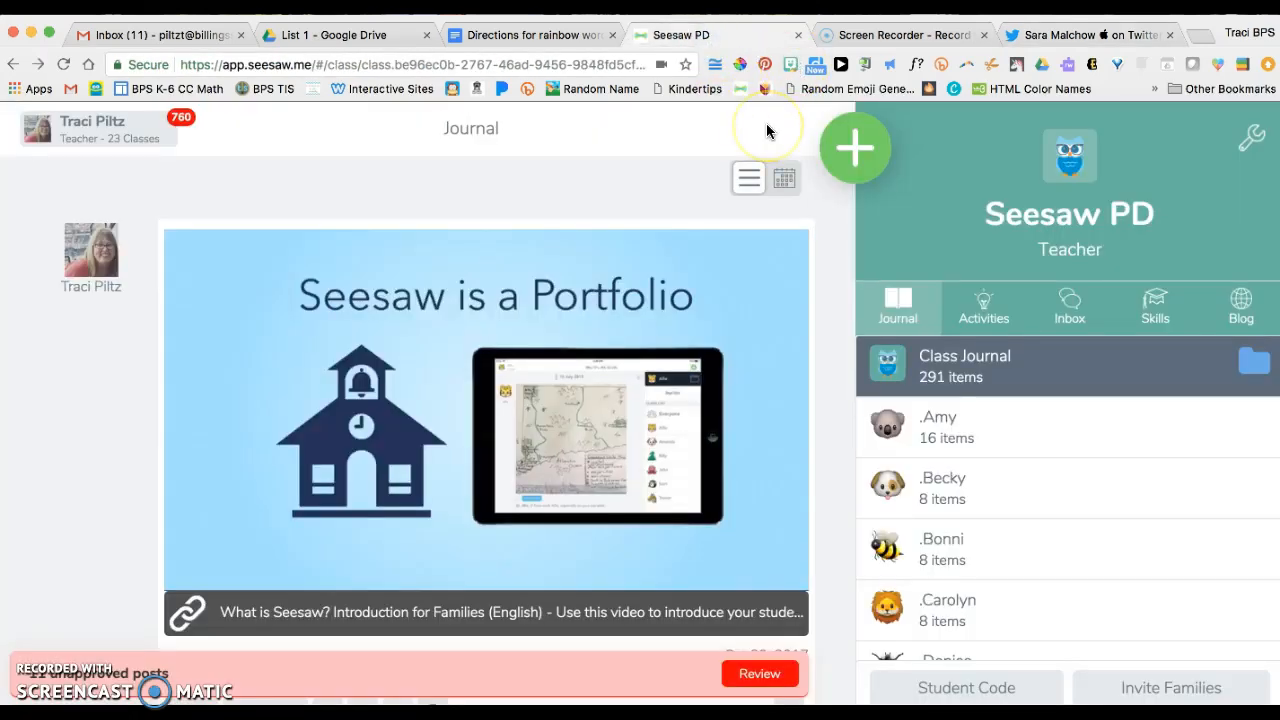
{"action": "mouse_move", "coordinate": [652, 120]}
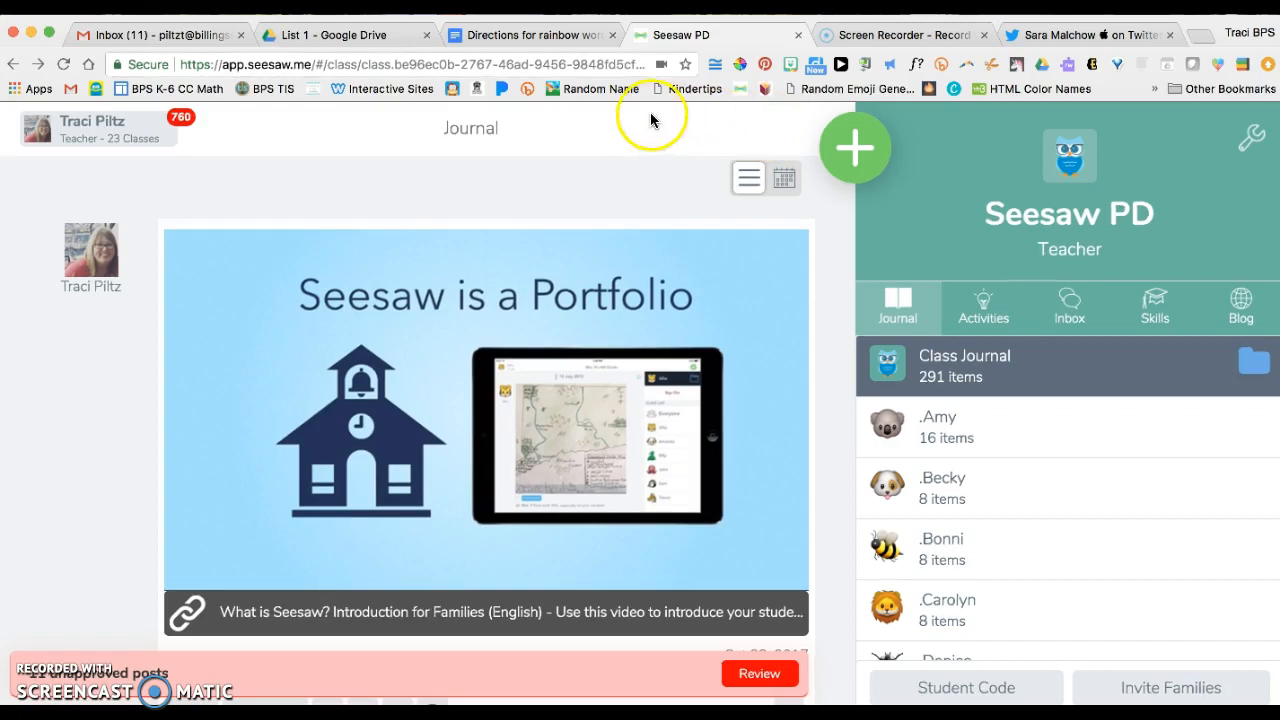
Bring up the 'Directions for rainbow words in Seesaw' Google Doc and review its steps
{"action": "left_click", "coordinate": [530, 34]}
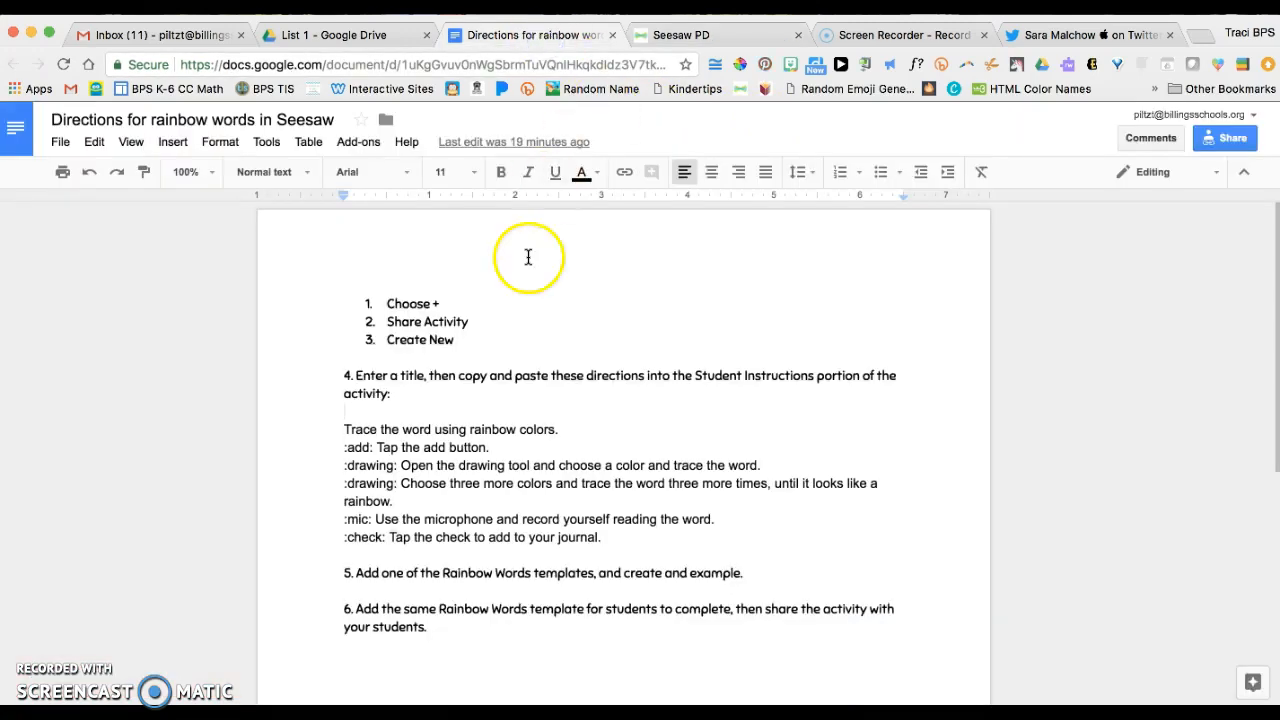
{"action": "mouse_move", "coordinate": [558, 518]}
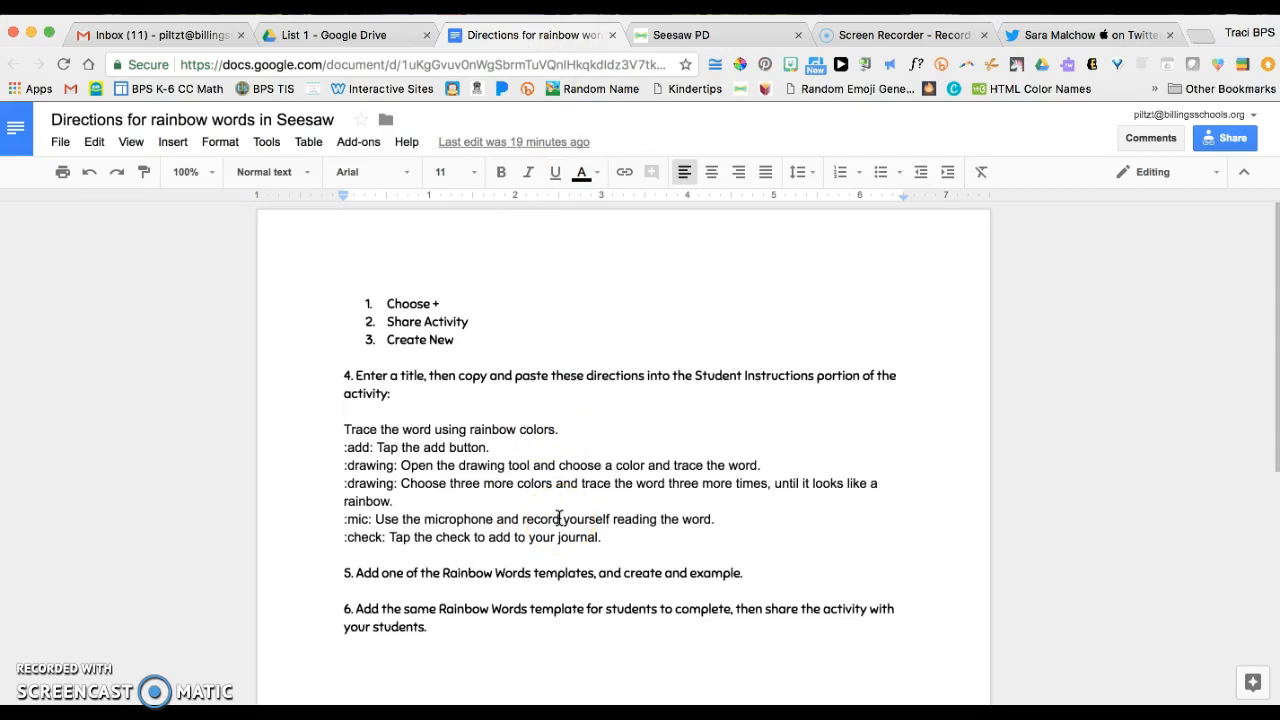
{"action": "left_click", "coordinate": [347, 411]}
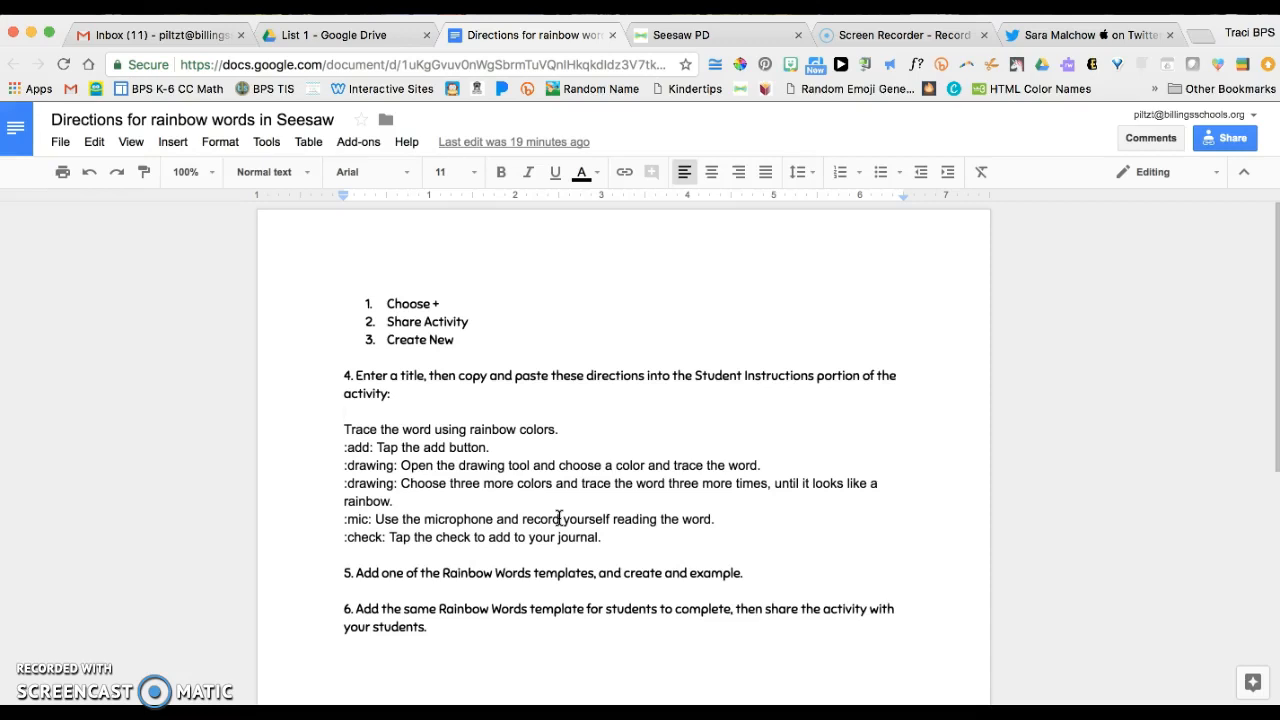
{"action": "mouse_move", "coordinate": [753, 457]}
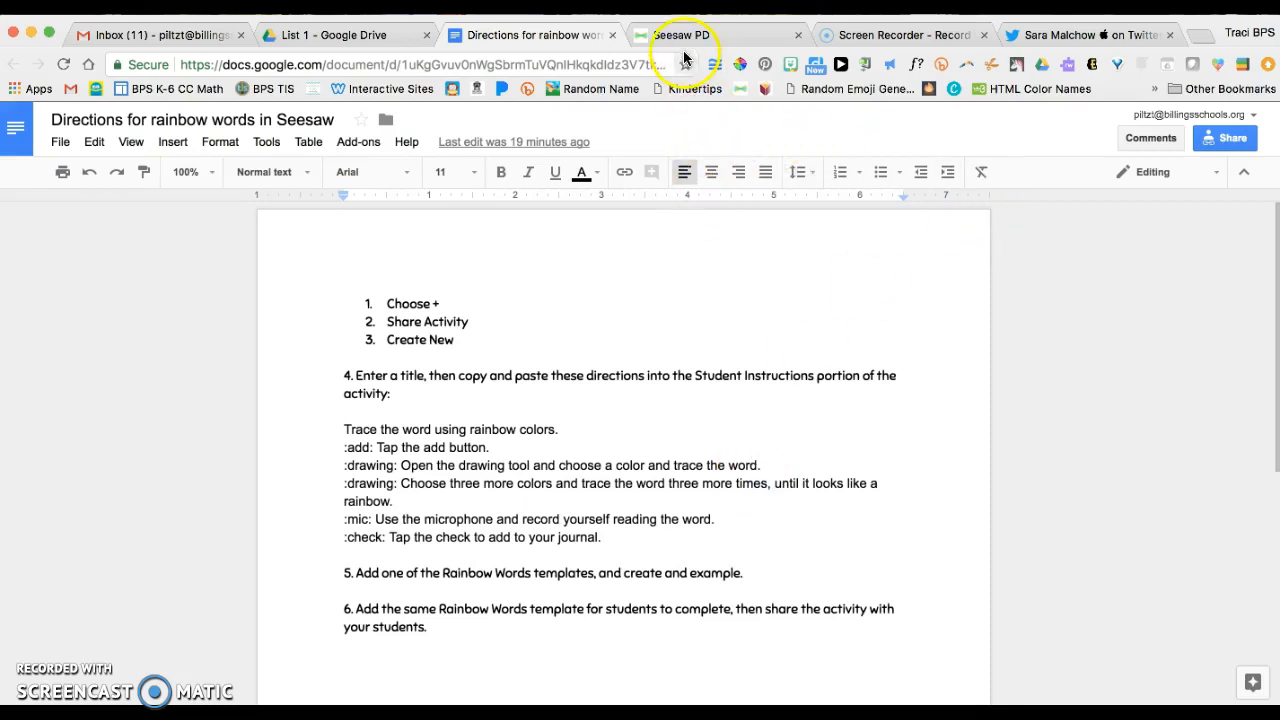
Create a new shared Seesaw activity named 'Rainbow Words - my'
{"action": "left_click", "coordinate": [680, 34]}
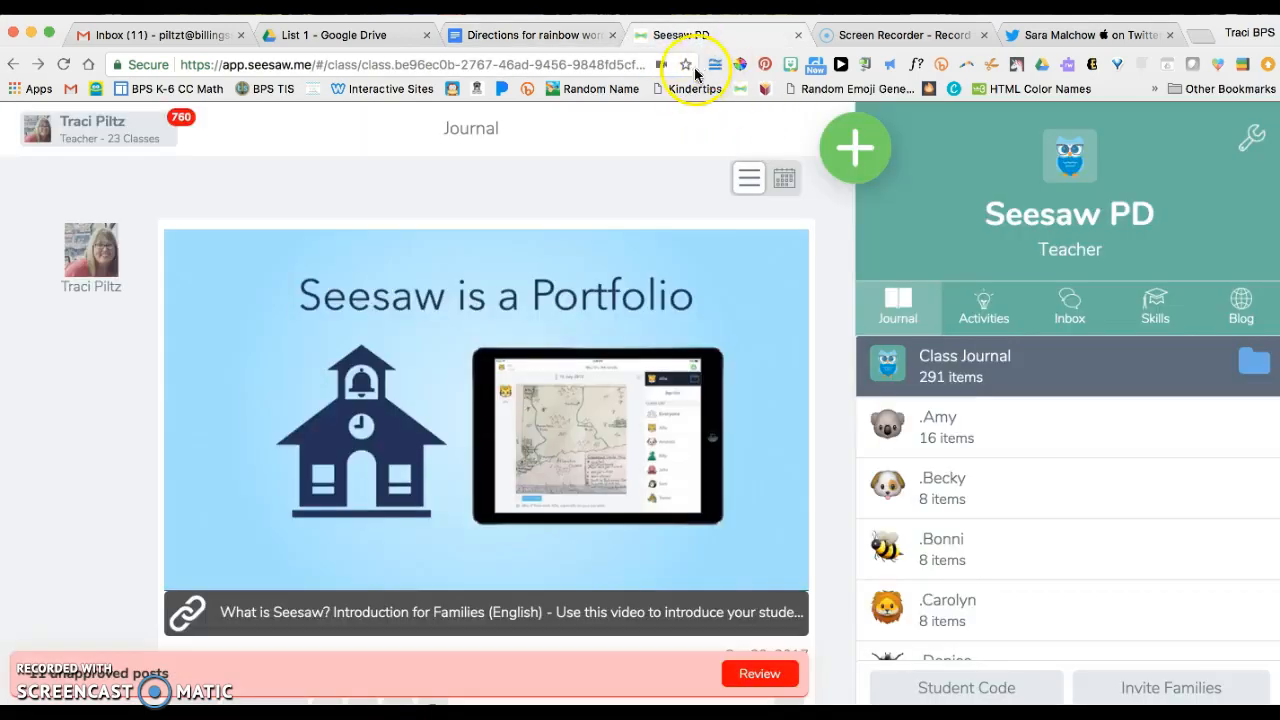
{"action": "left_click", "coordinate": [855, 148]}
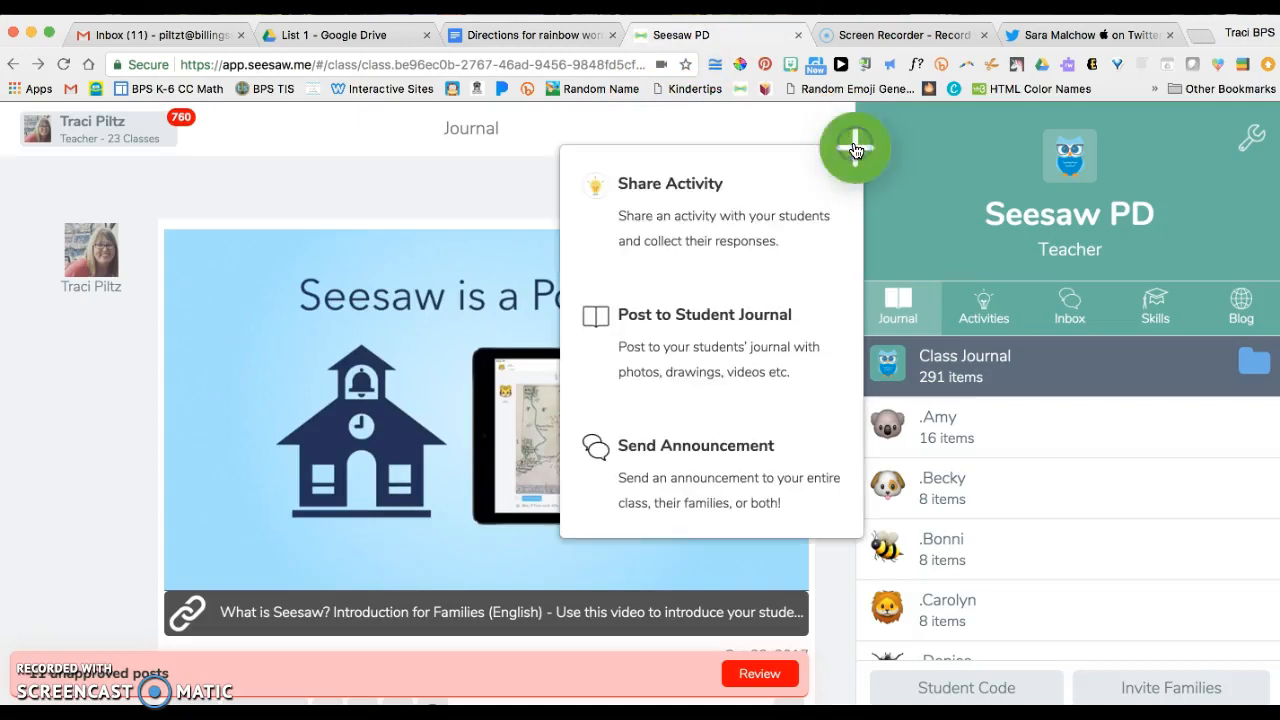
{"action": "left_click", "coordinate": [670, 183]}
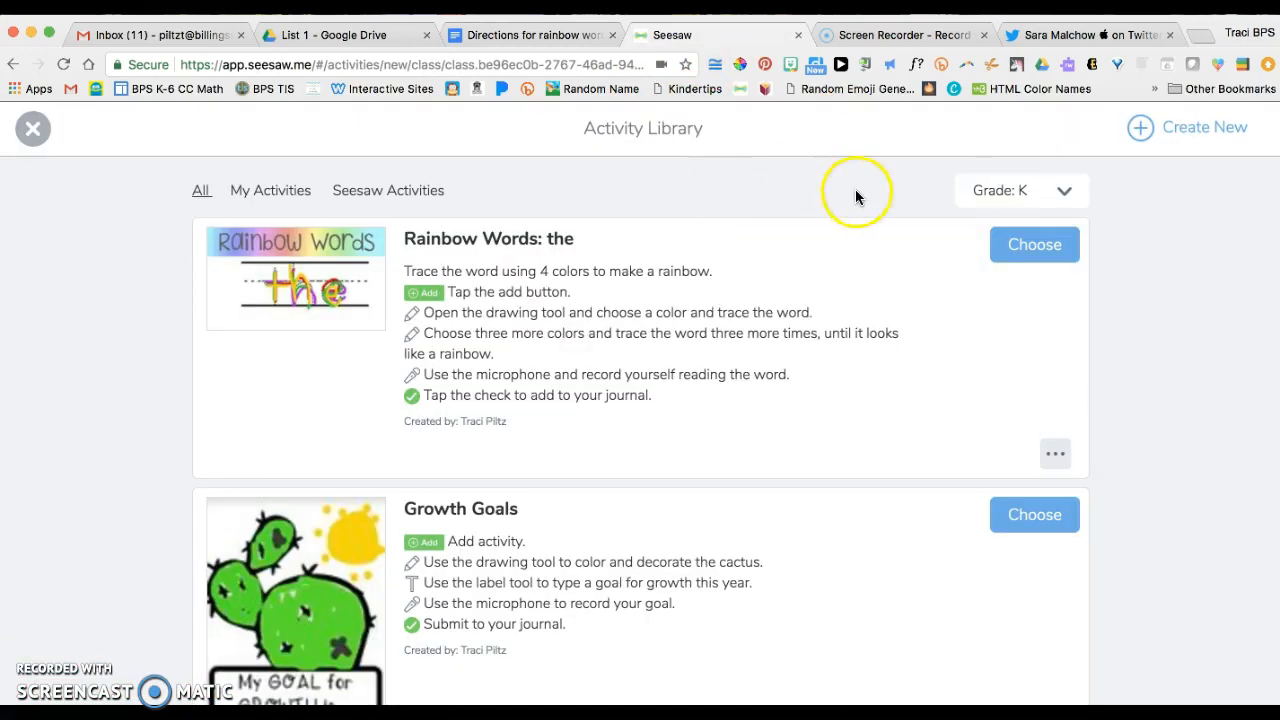
{"action": "left_click", "coordinate": [1188, 127]}
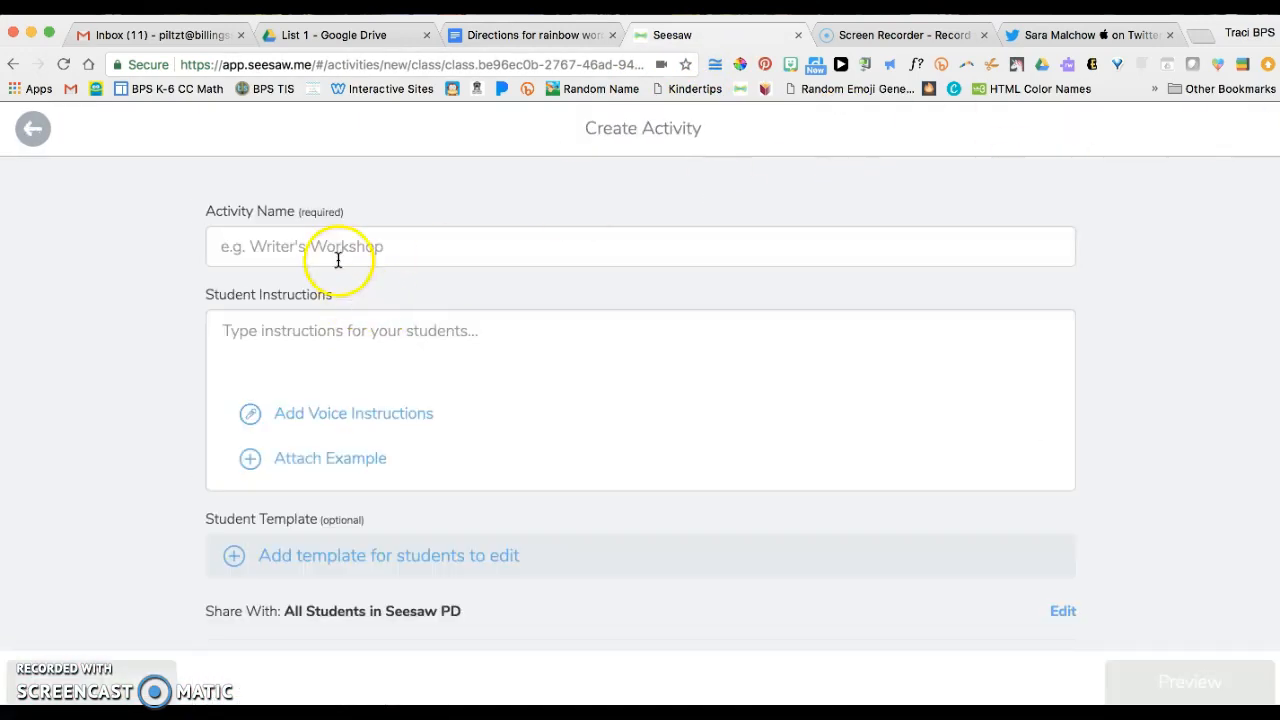
{"action": "type", "text": "Rainbow W"}
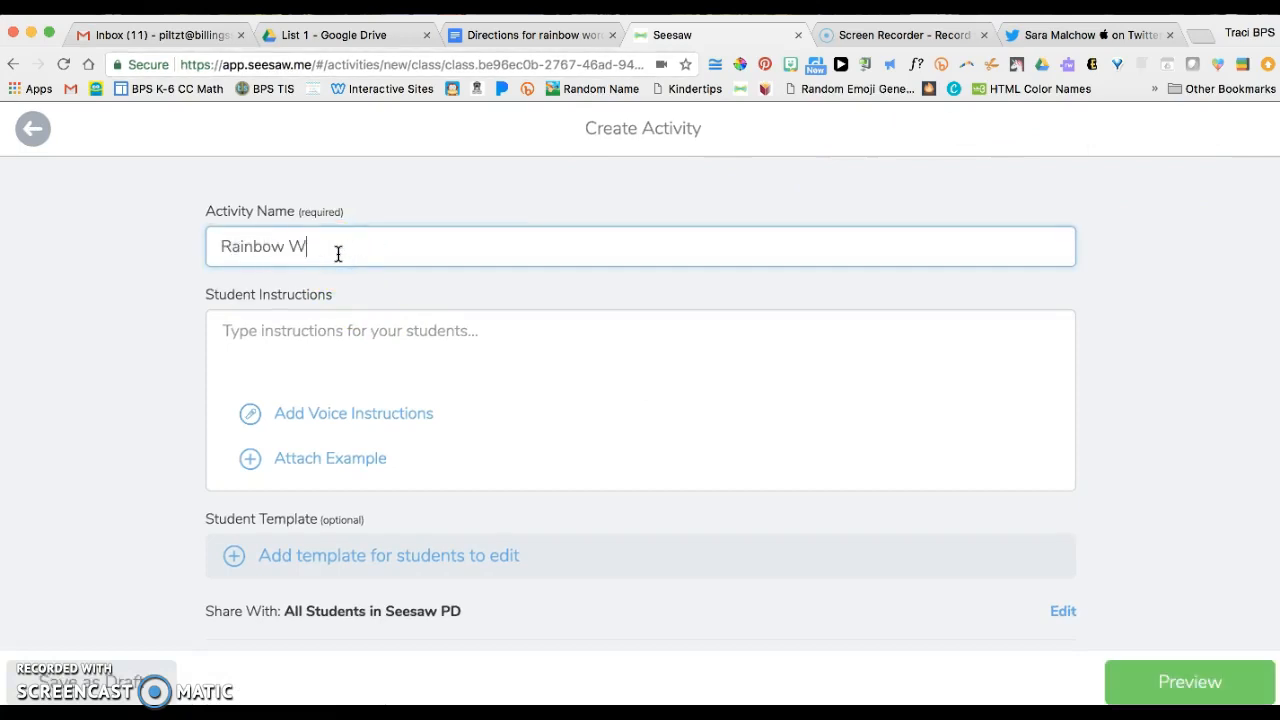
{"action": "type", "text": "ords - my"}
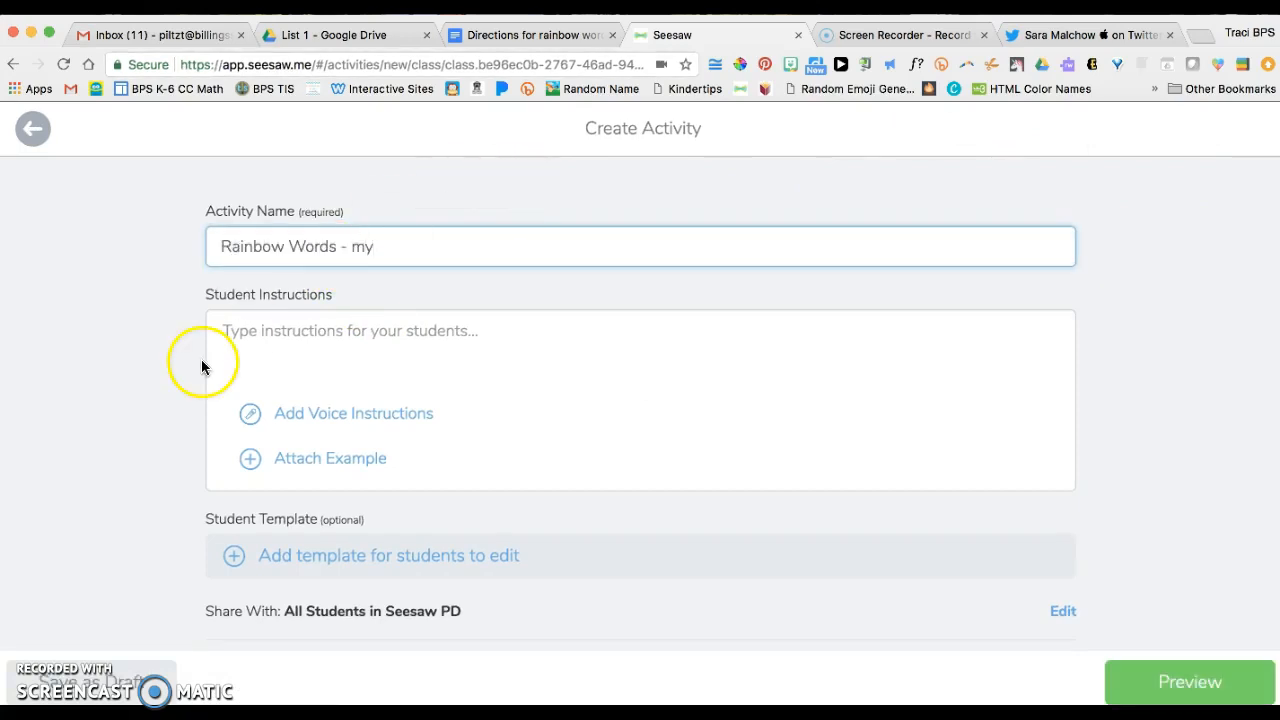
Copy the student directions from the Google Doc into Student Instructions
{"action": "left_click", "coordinate": [530, 34]}
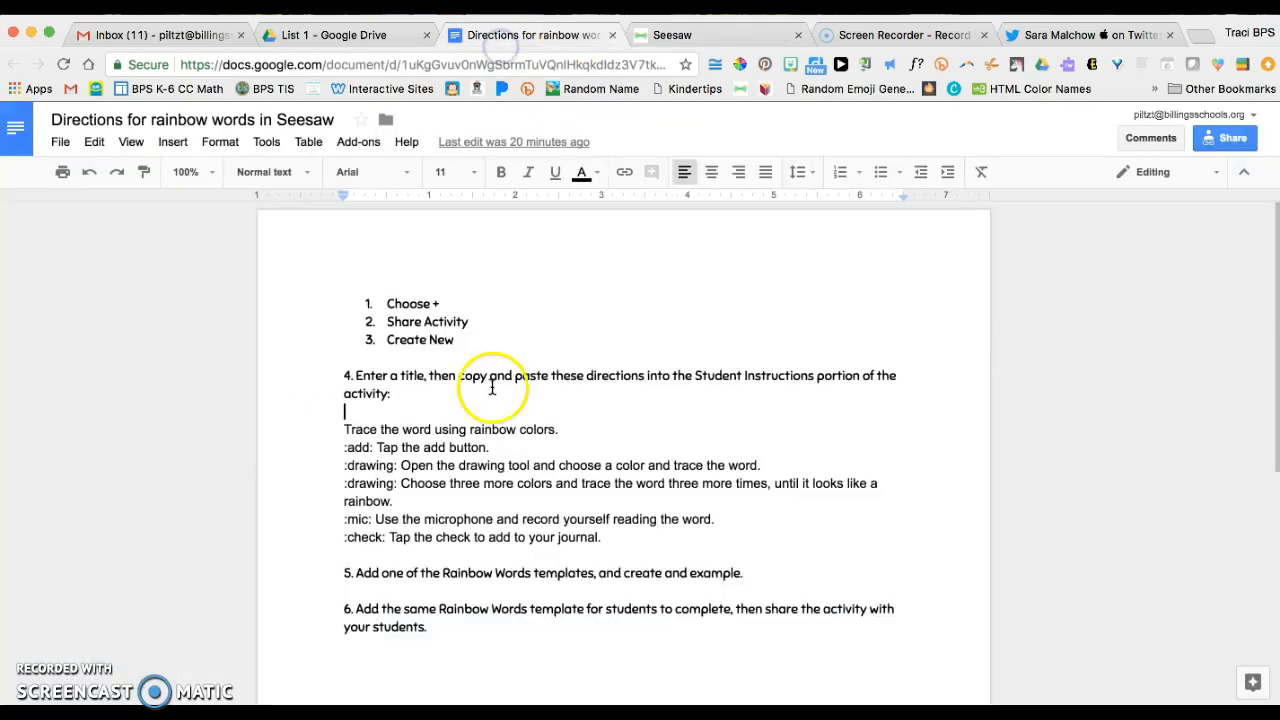
{"action": "left_click_drag", "start_coordinate": [343, 483], "coordinate": [601, 537]}
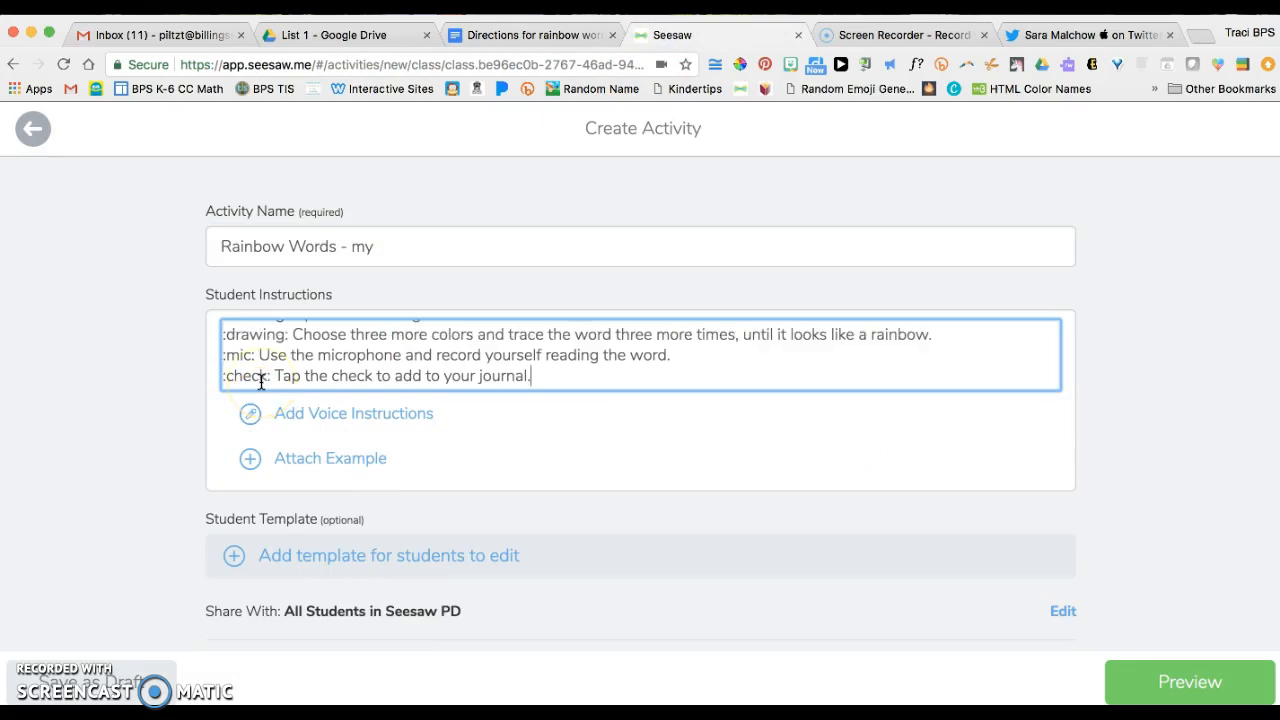
{"action": "mouse_move", "coordinate": [353, 413]}
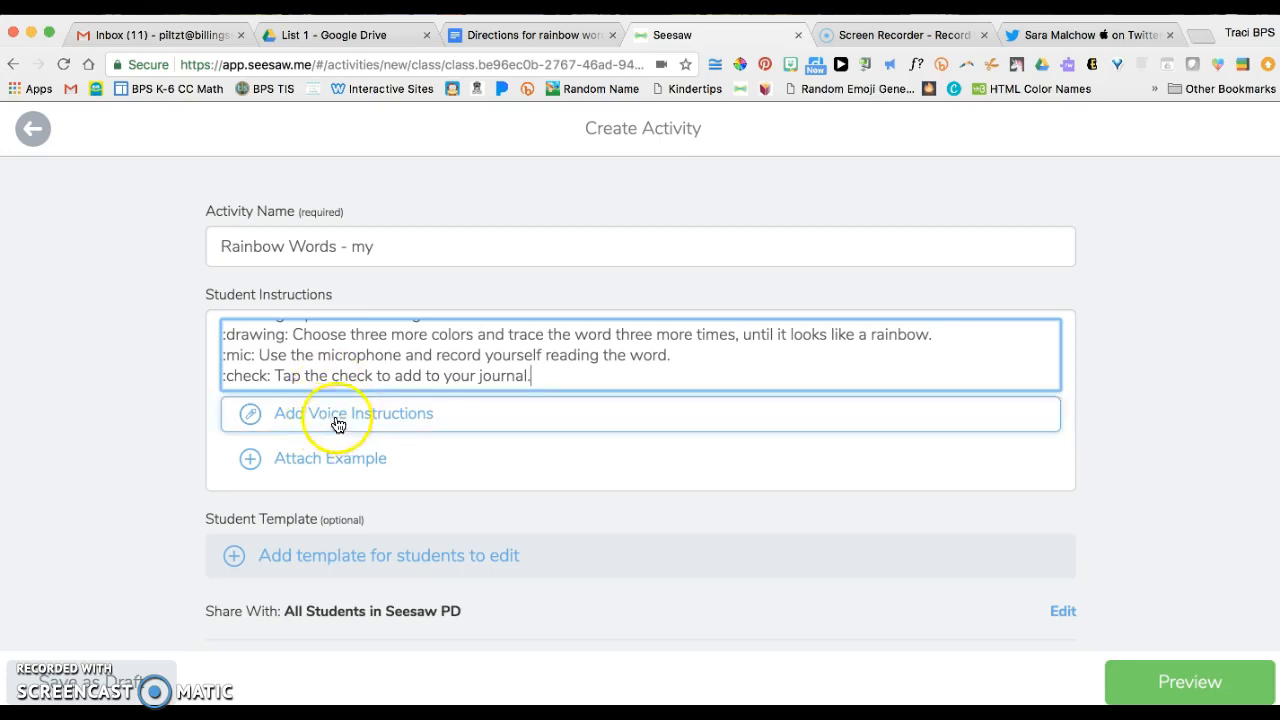
{"action": "scroll", "scroll_direction": "down", "scroll_amount": 3}
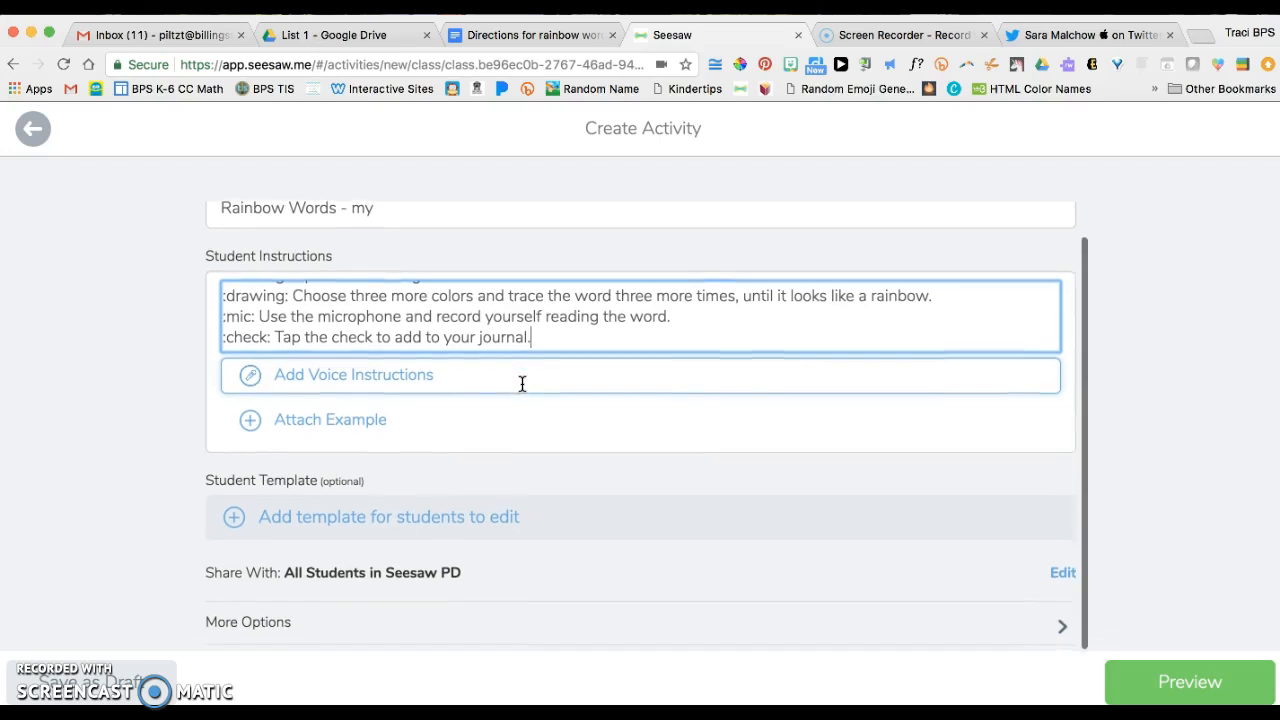
{"action": "mouse_move", "coordinate": [365, 388]}
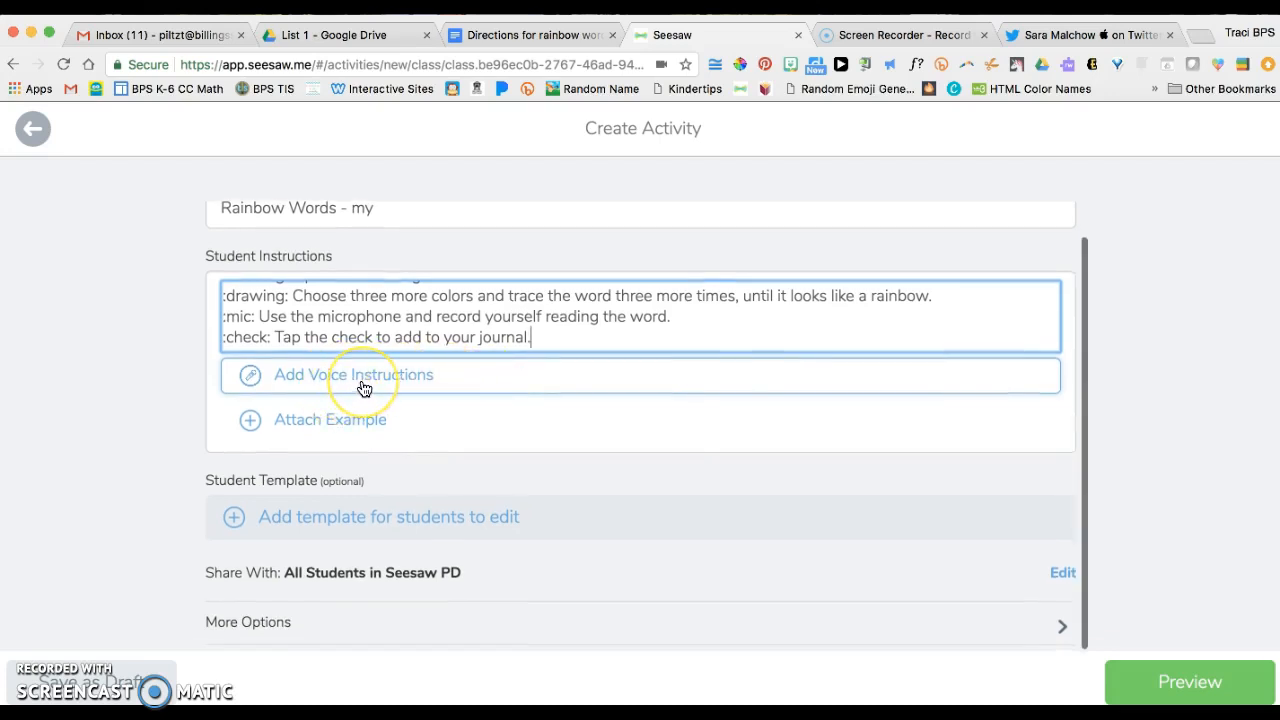
{"action": "scroll", "scroll_direction": "down", "scroll_amount": 3}
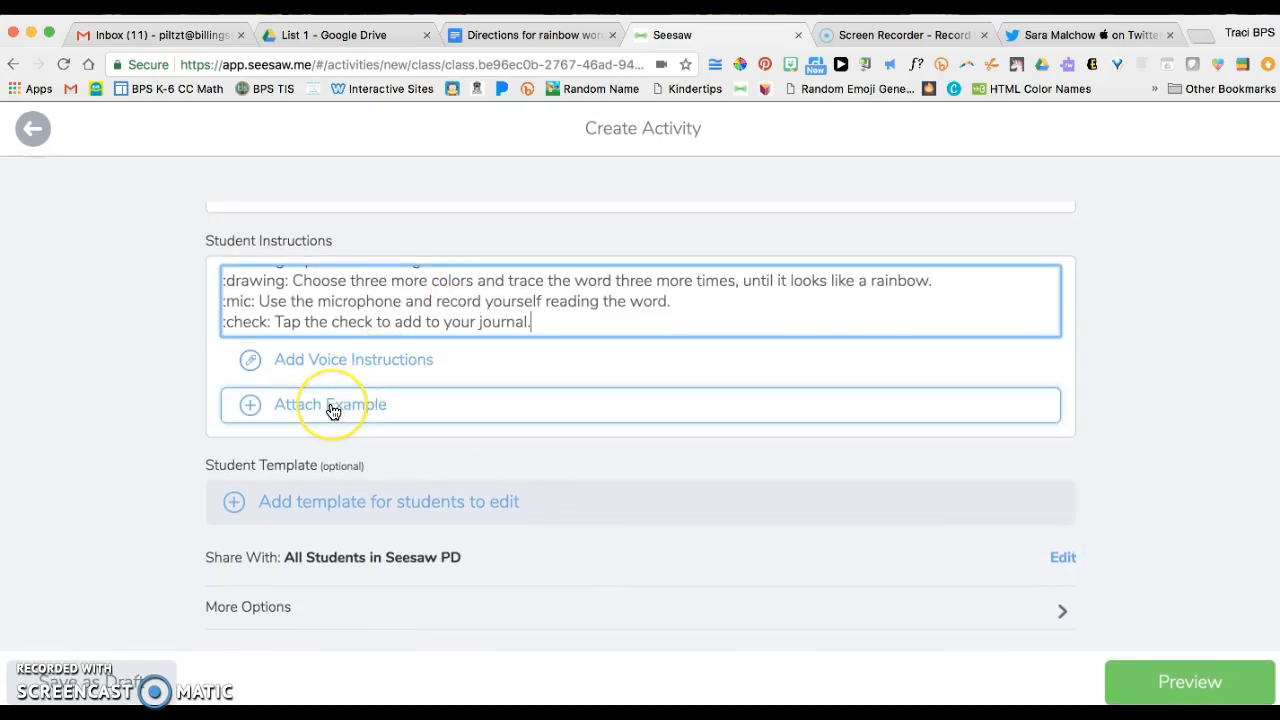
Attach the 'my (1).png' tracing template from the computer as the example
{"action": "left_click", "coordinate": [329, 404]}
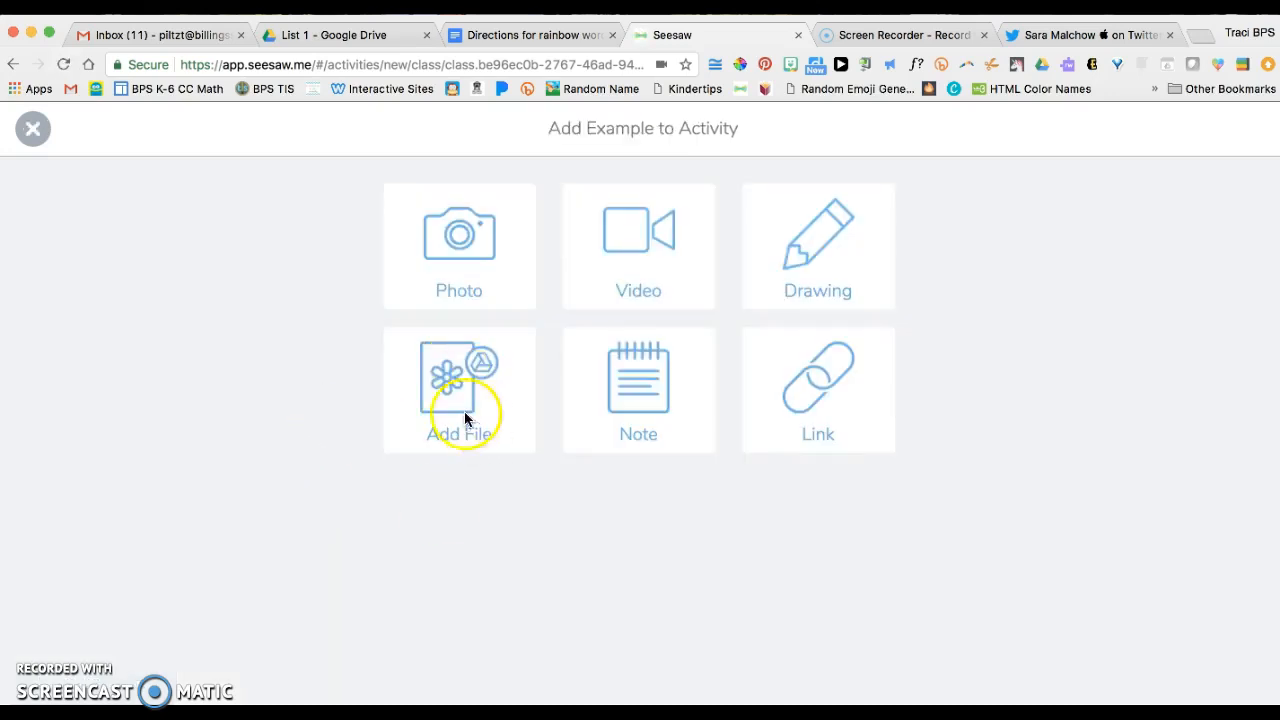
{"action": "left_click", "coordinate": [459, 390]}
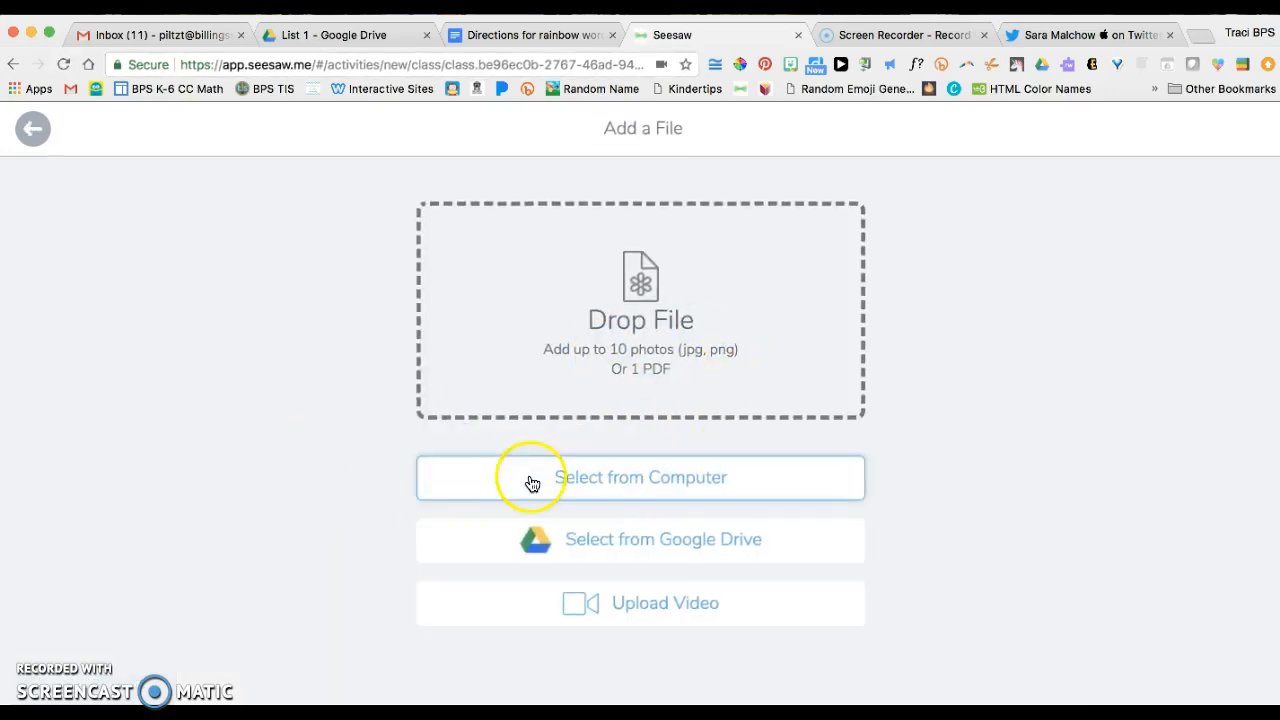
{"action": "left_click", "coordinate": [640, 477]}
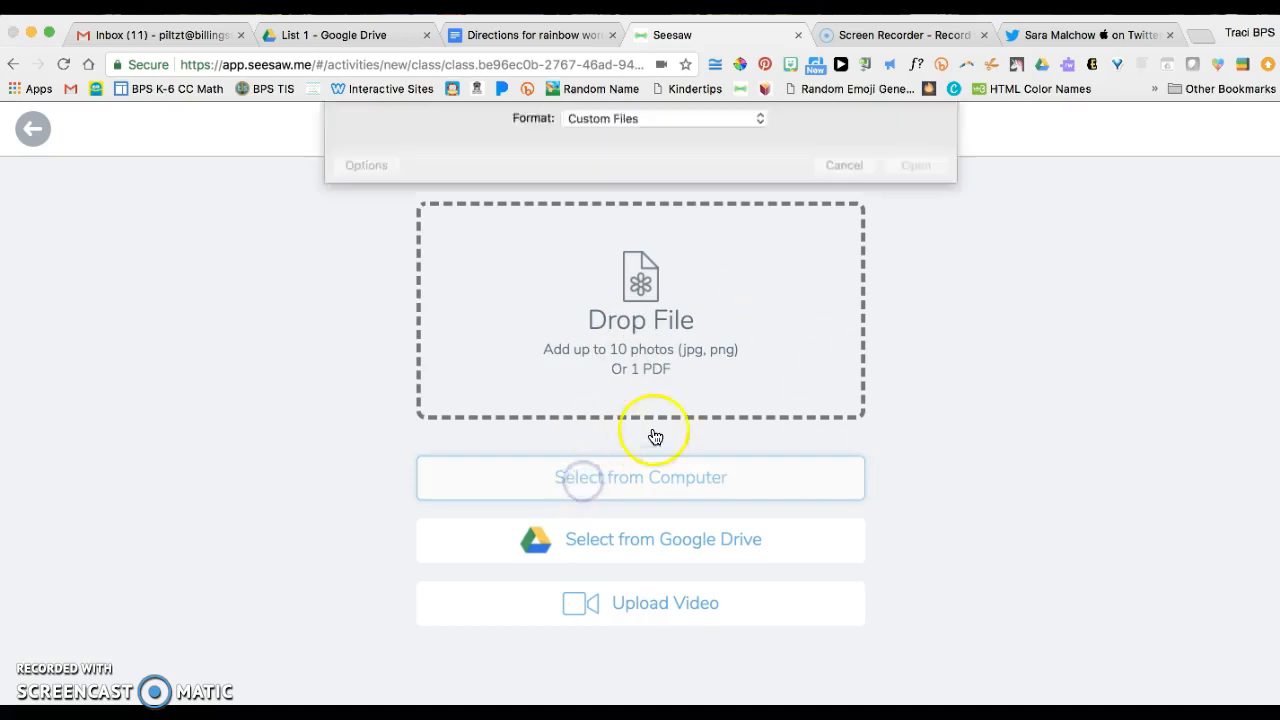
{"action": "left_click", "coordinate": [640, 477]}
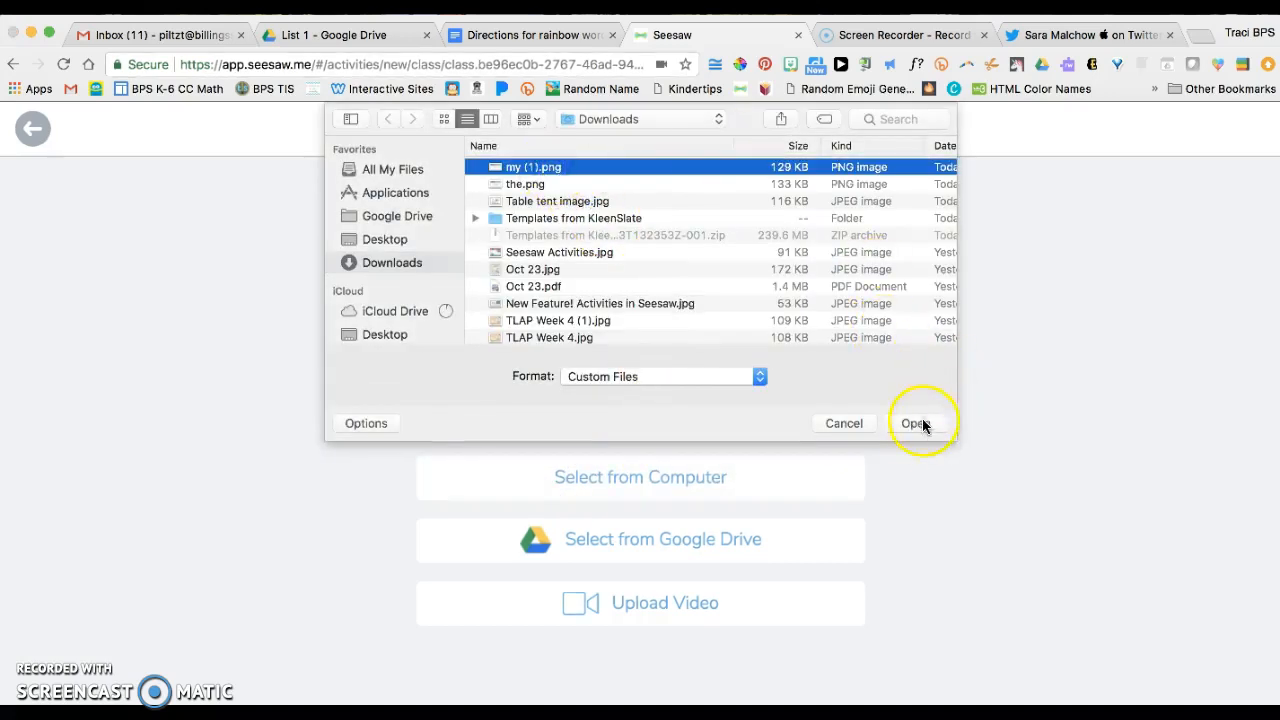
{"action": "left_click", "coordinate": [913, 423]}
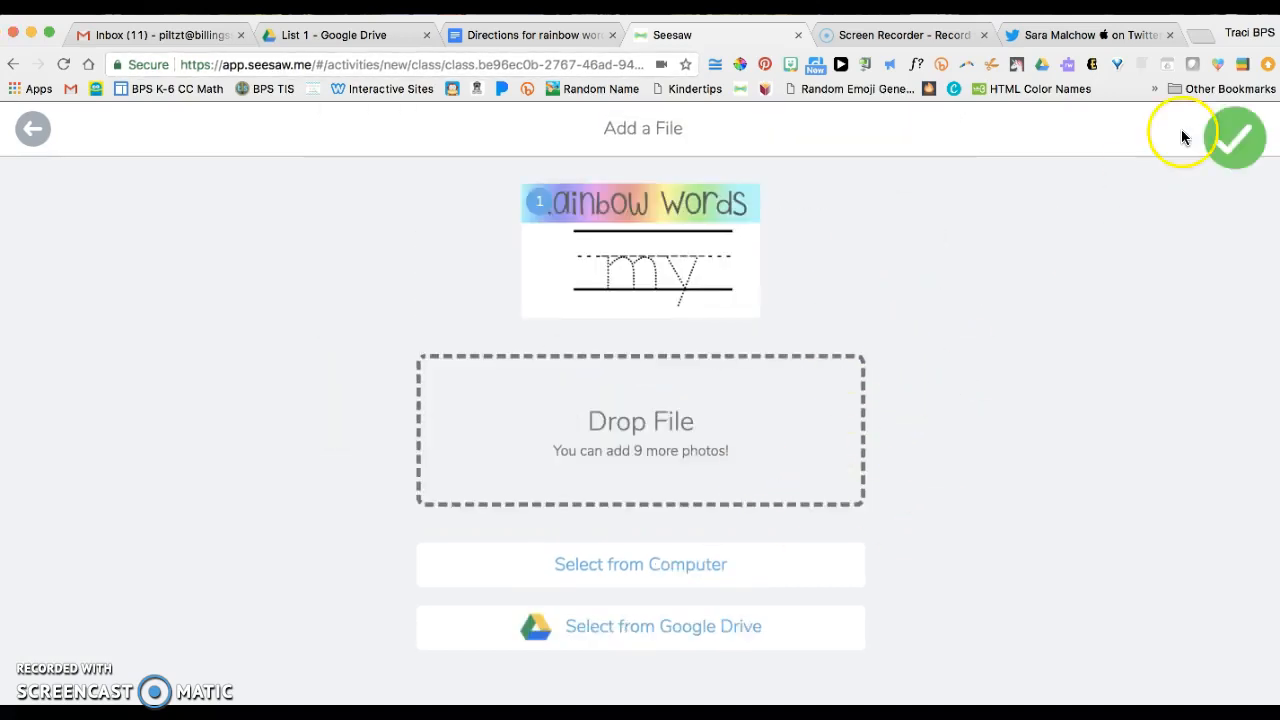
{"action": "left_click", "coordinate": [1234, 138]}
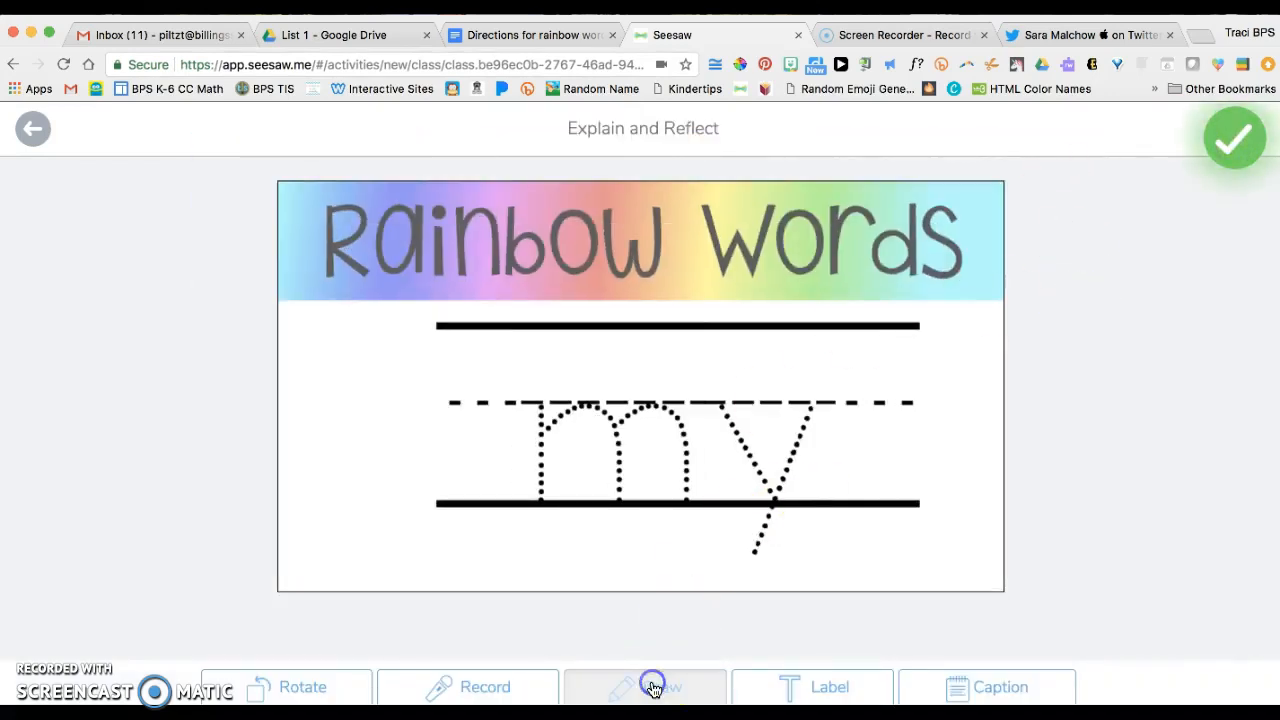
Trace 'my' over the example in red, pink, green and blue, then save the drawing
{"action": "left_click", "coordinate": [651, 686]}
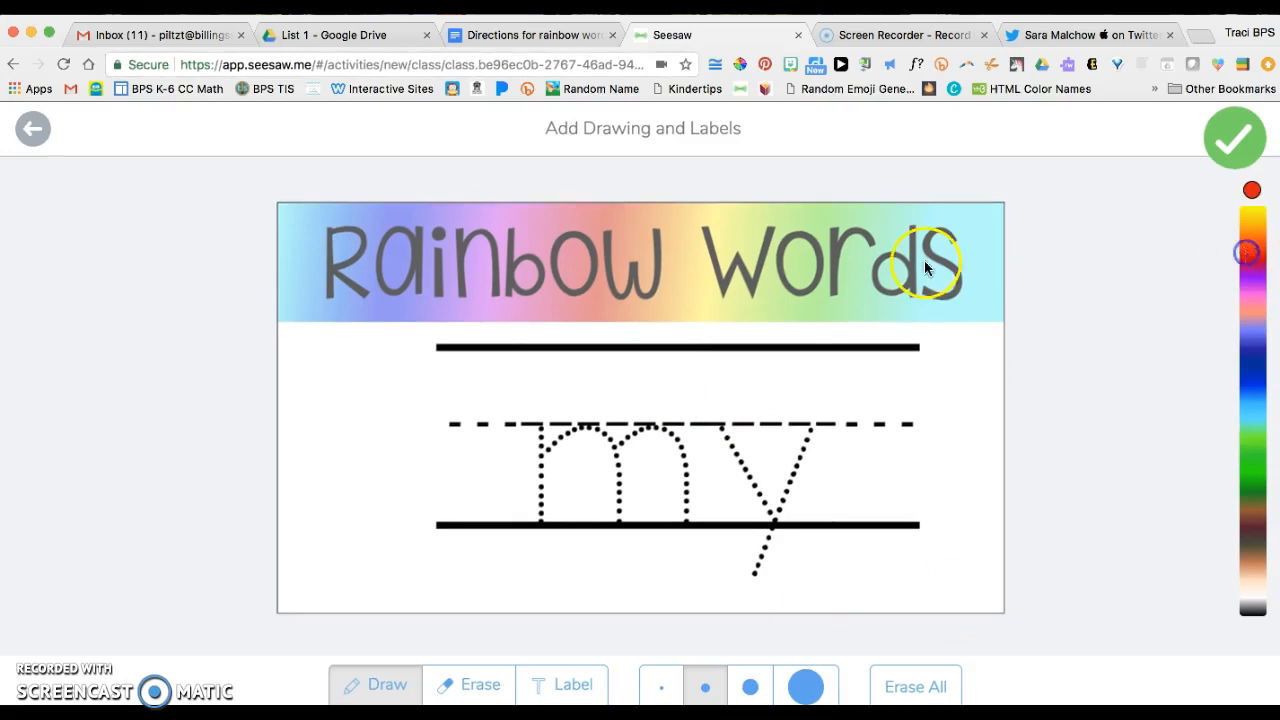
{"action": "left_click_drag", "start_coordinate": [537, 425], "coordinate": [540, 503]}
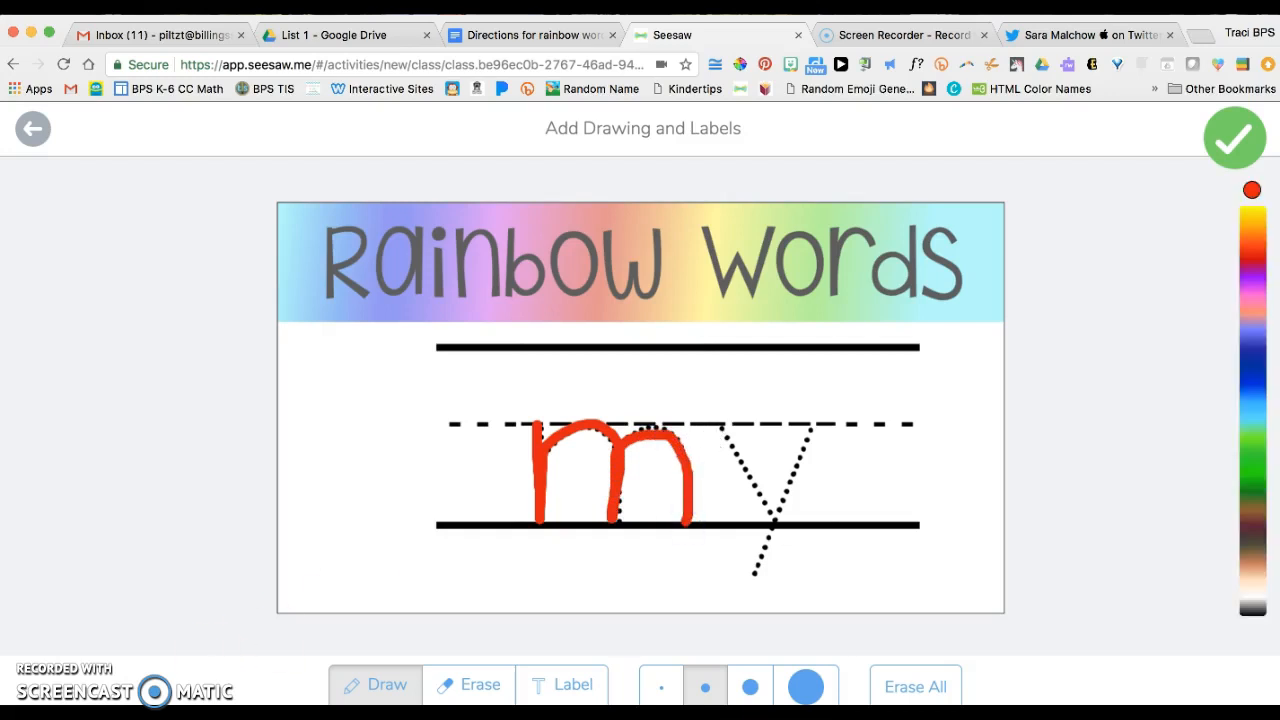
{"action": "left_click", "coordinate": [758, 478]}
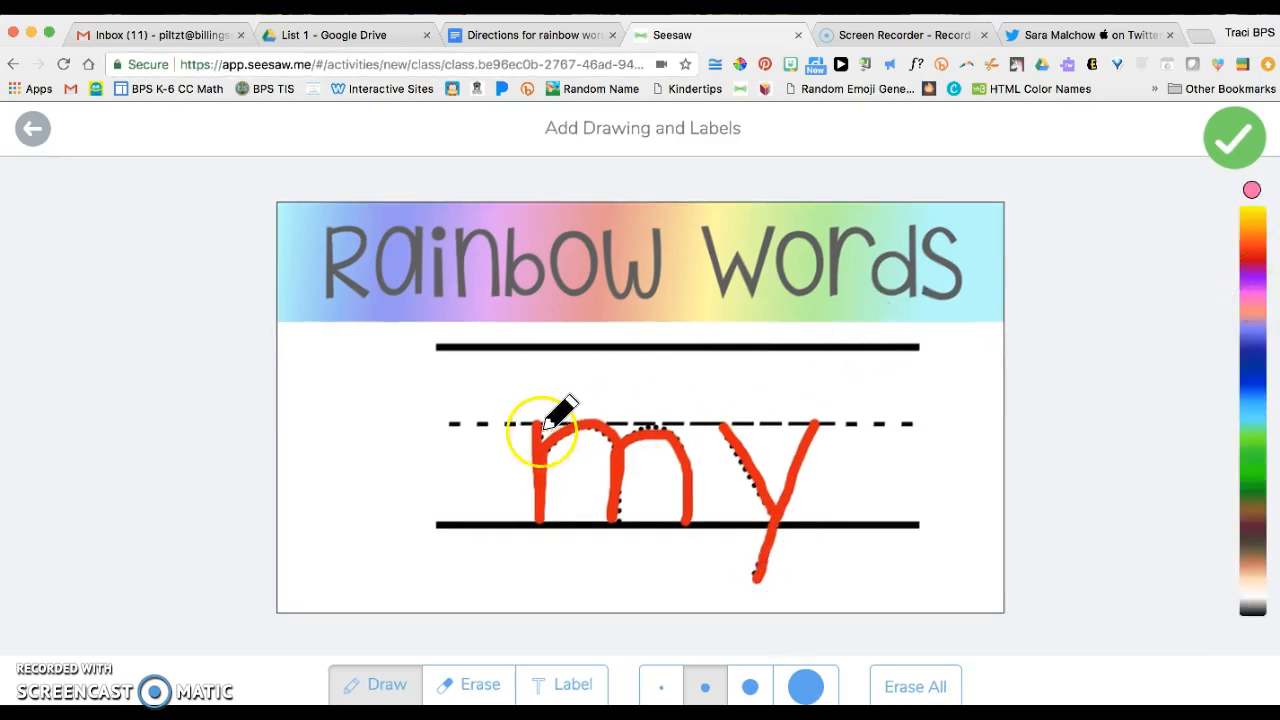
{"action": "left_click_drag", "start_coordinate": [560, 420], "coordinate": [620, 515]}
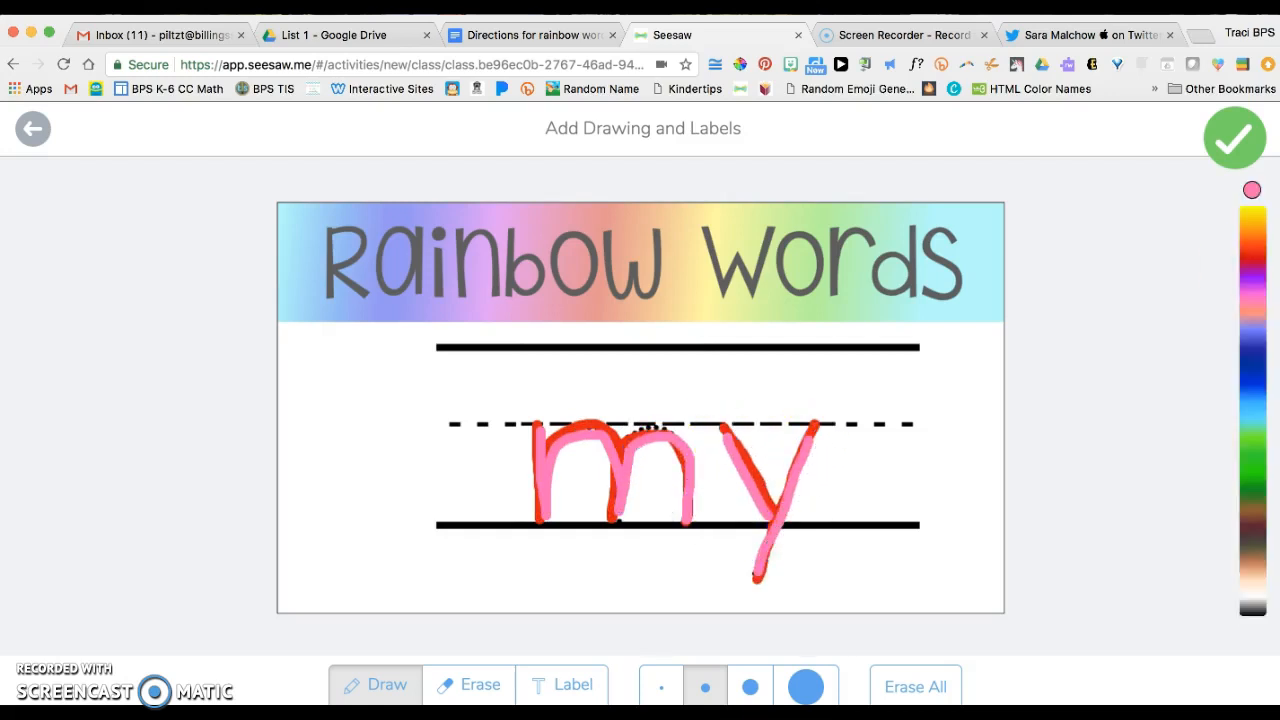
{"action": "left_click", "coordinate": [1253, 447]}
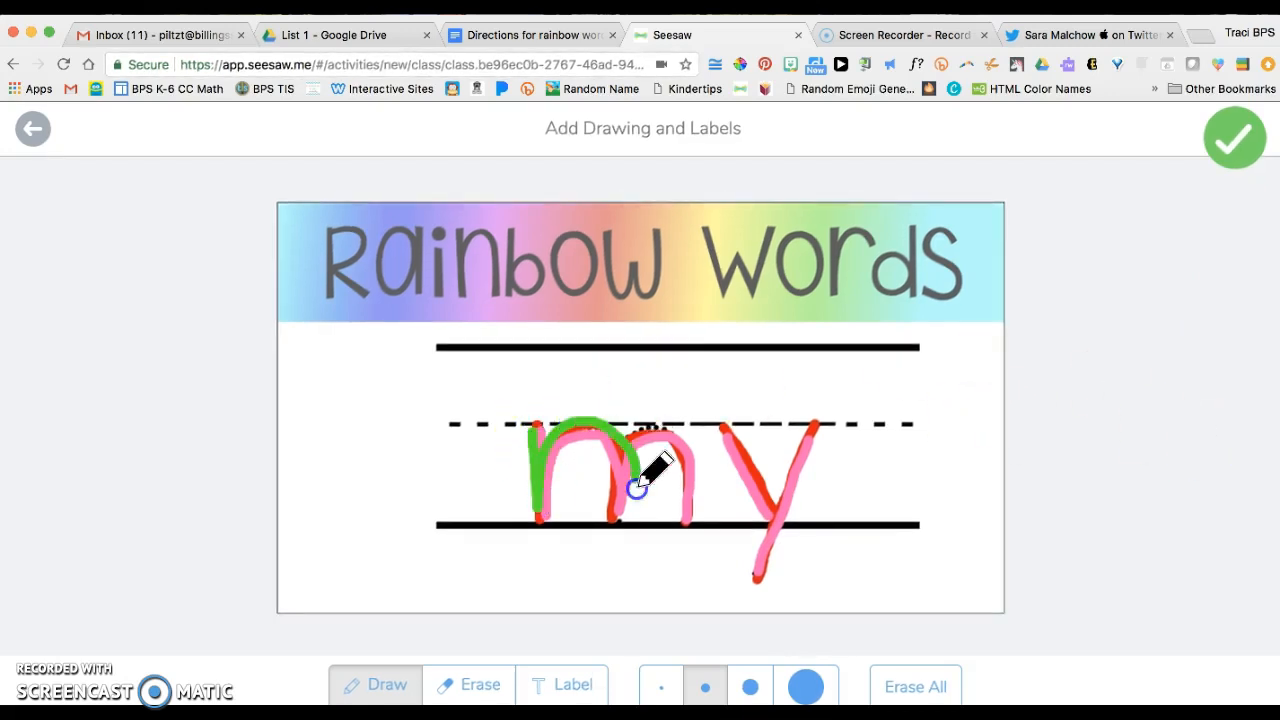
{"action": "left_click_drag", "start_coordinate": [640, 490], "coordinate": [750, 425]}
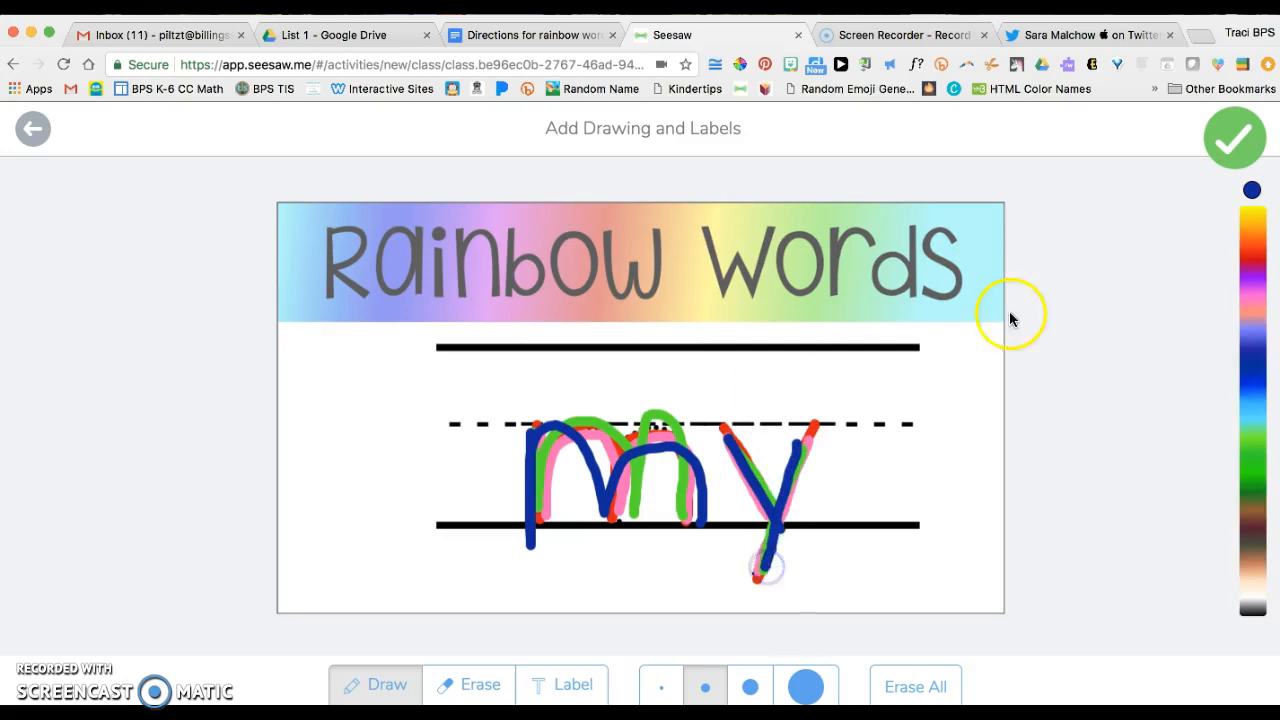
{"action": "left_click", "coordinate": [1234, 138]}
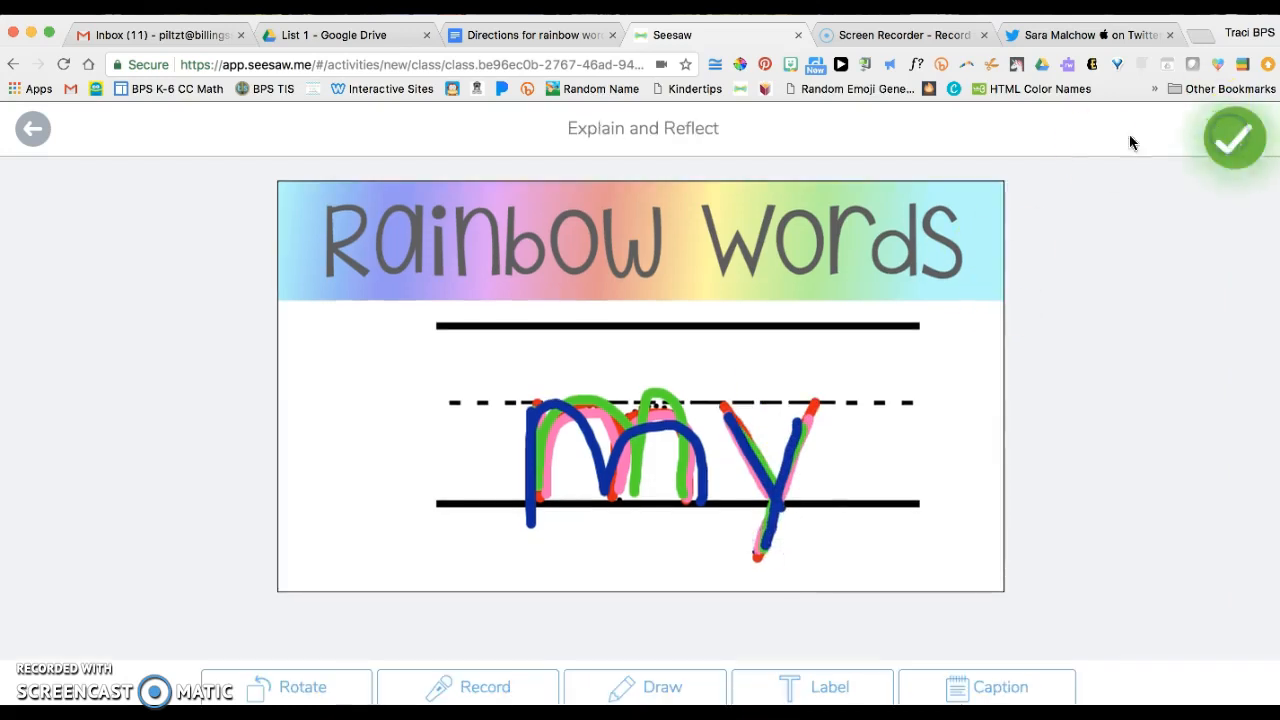
Record a short voice clip on the traced example and attach it
{"action": "left_click", "coordinate": [485, 686]}
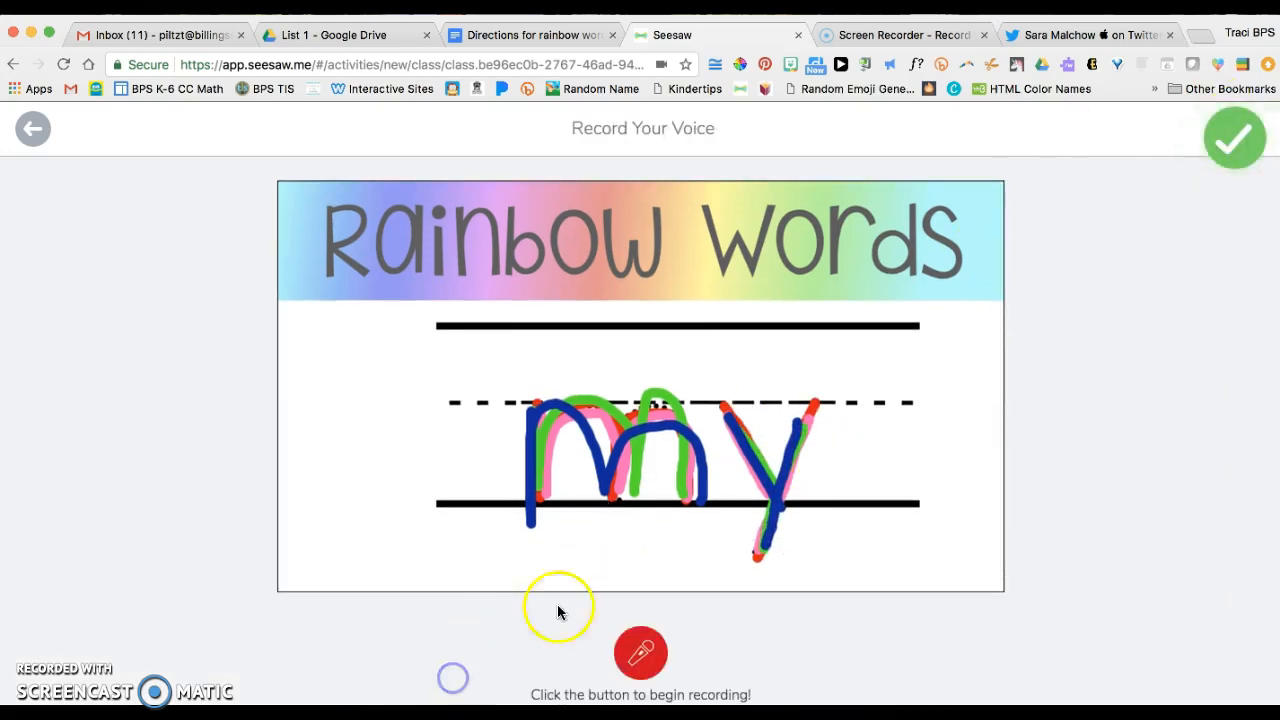
{"action": "left_click", "coordinate": [640, 653]}
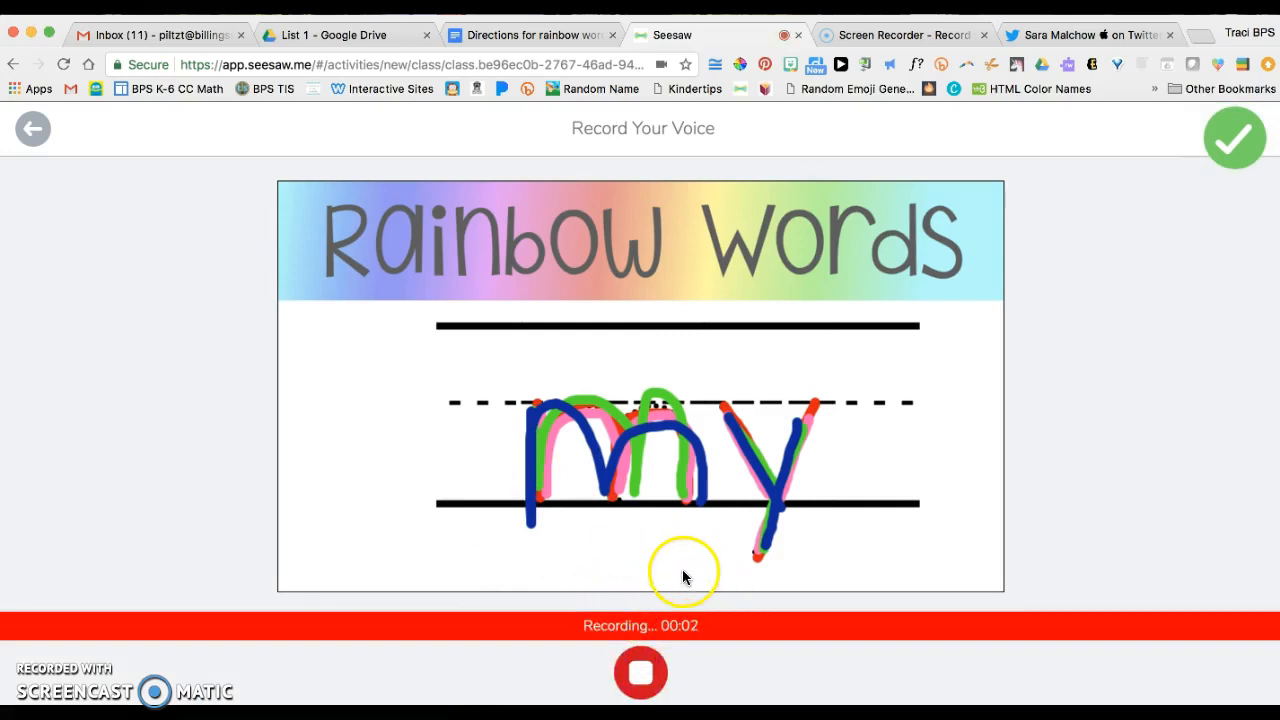
{"action": "left_click", "coordinate": [1235, 138]}
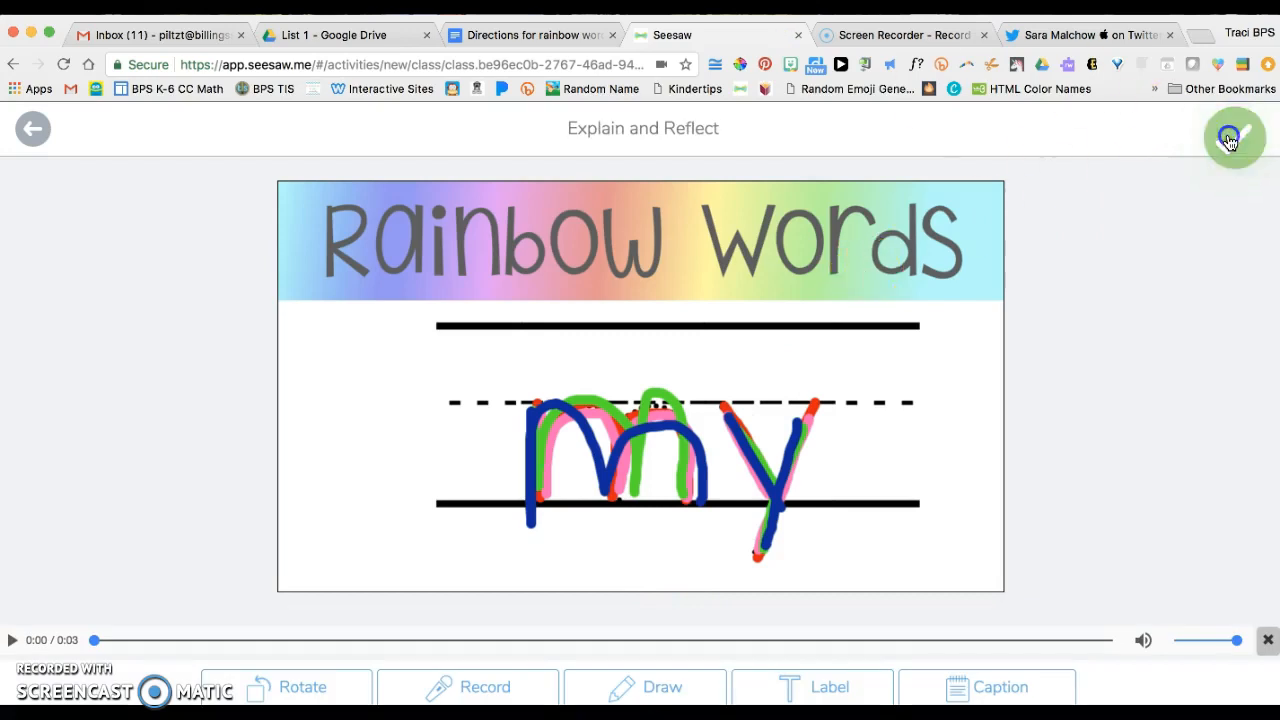
{"action": "left_click", "coordinate": [1234, 137]}
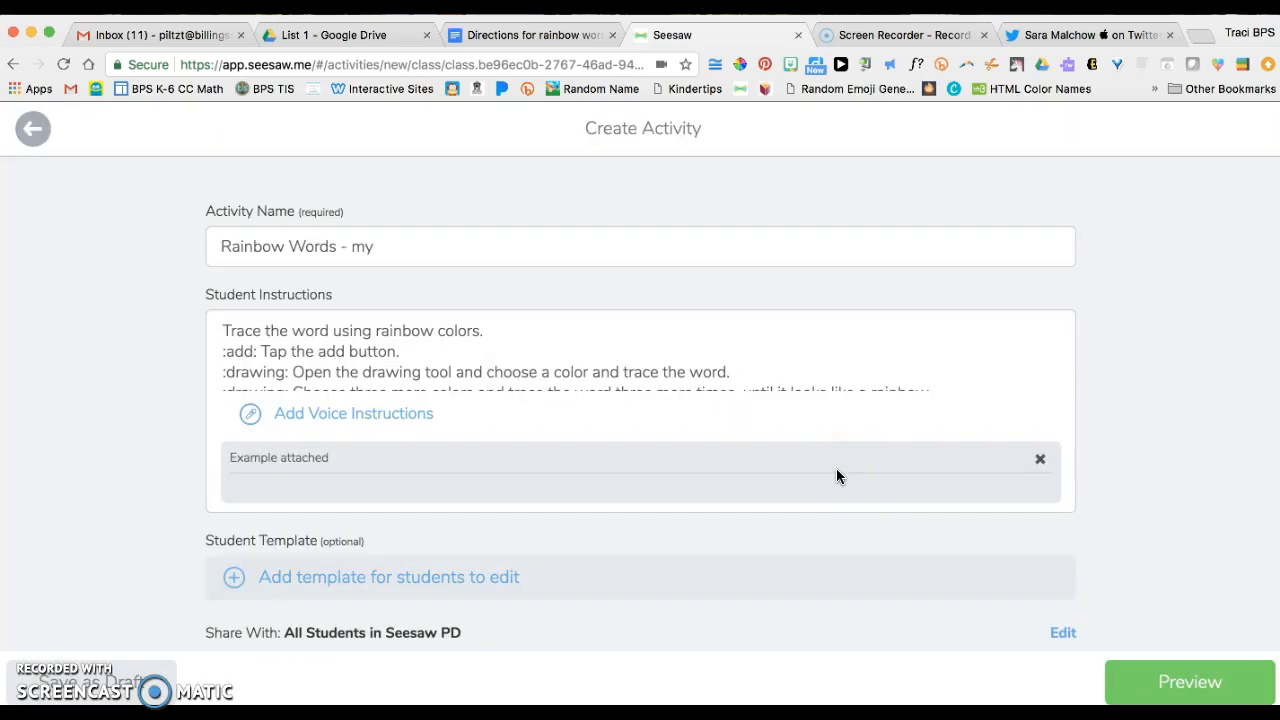
Upload the untraced 'my' image as the template for students to edit
{"action": "scroll", "scroll_direction": "down", "scroll_amount": 3}
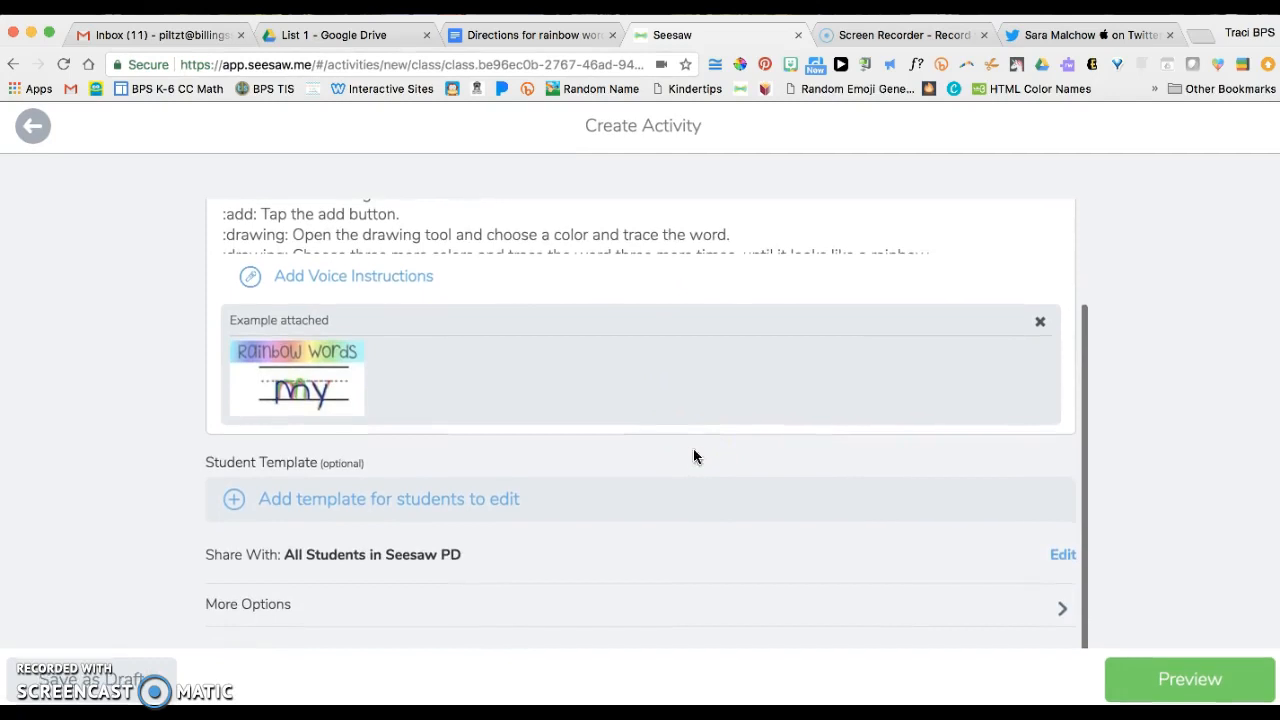
{"action": "left_click", "coordinate": [389, 498]}
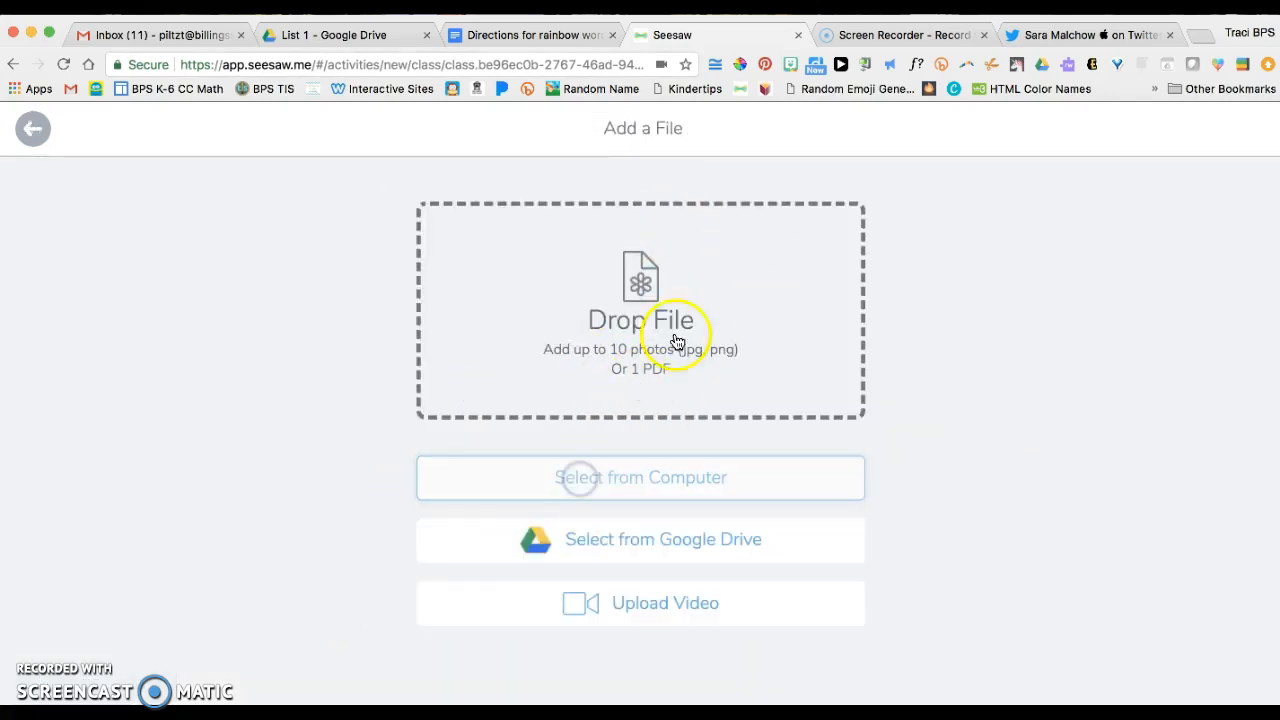
{"action": "left_click", "coordinate": [640, 477]}
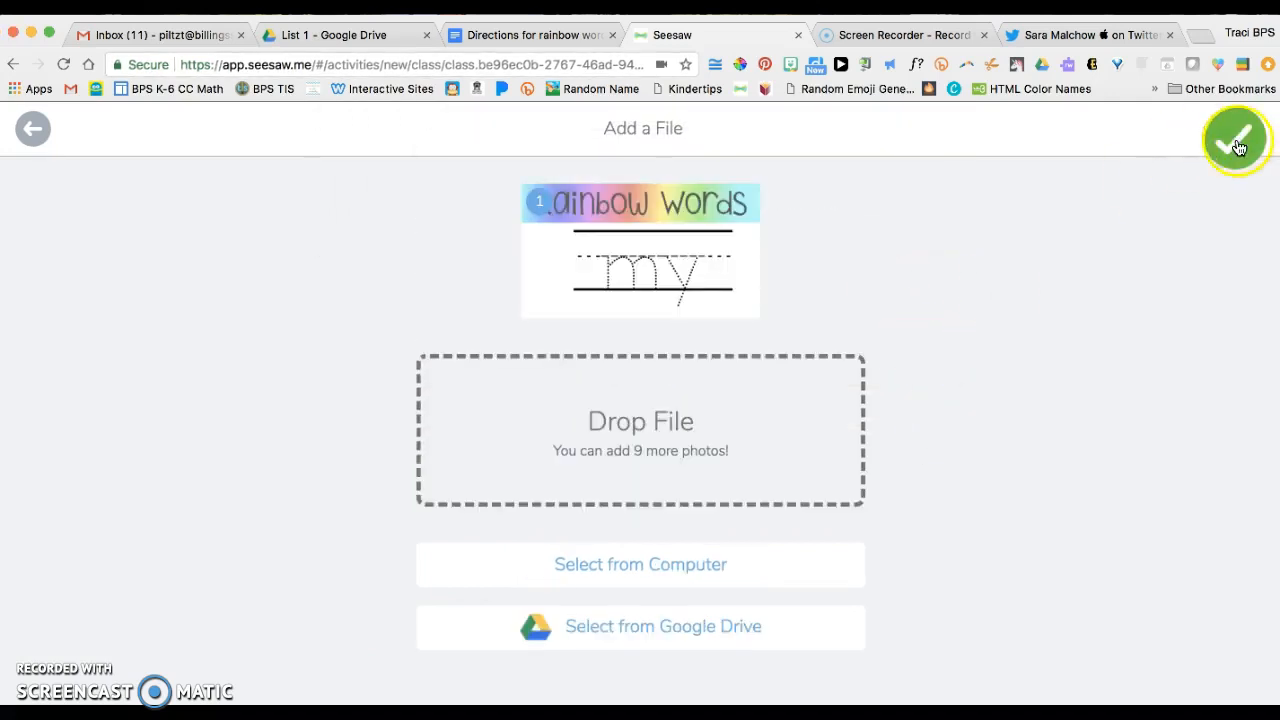
{"action": "left_click", "coordinate": [1236, 138]}
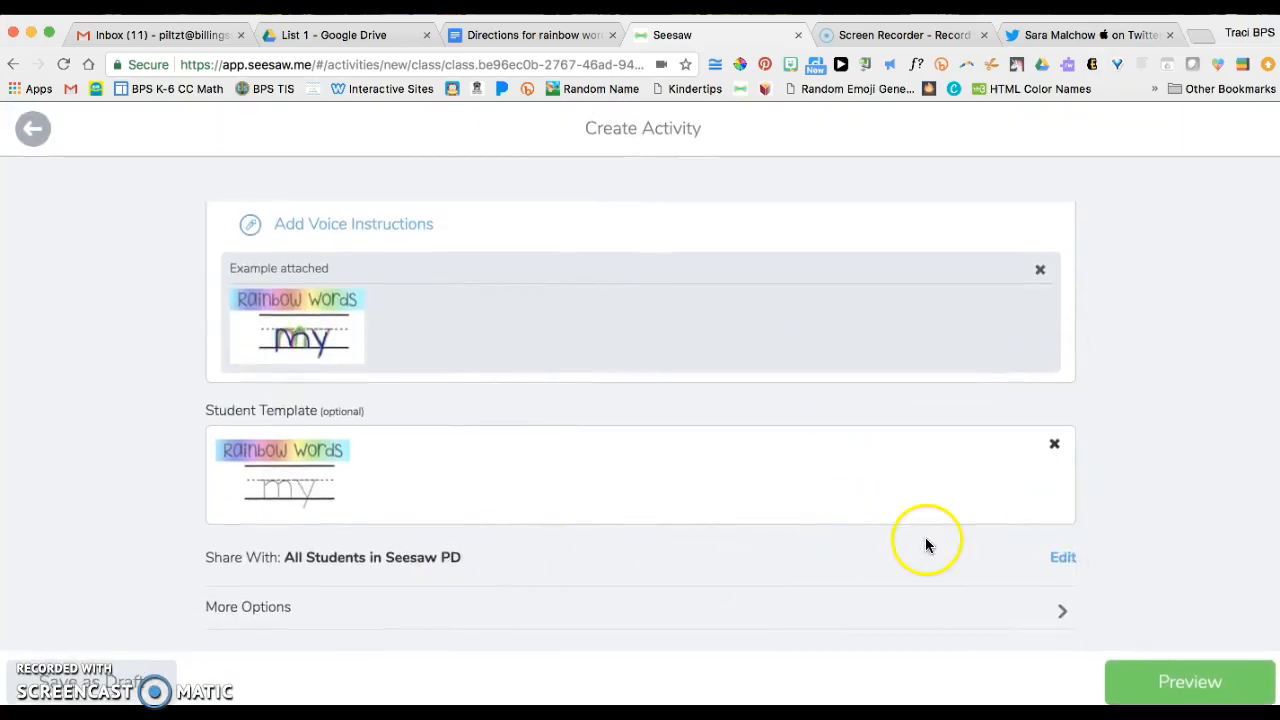
Confirm Share With stays on Everyone and tick the HFW folder
{"action": "left_click", "coordinate": [1062, 557]}
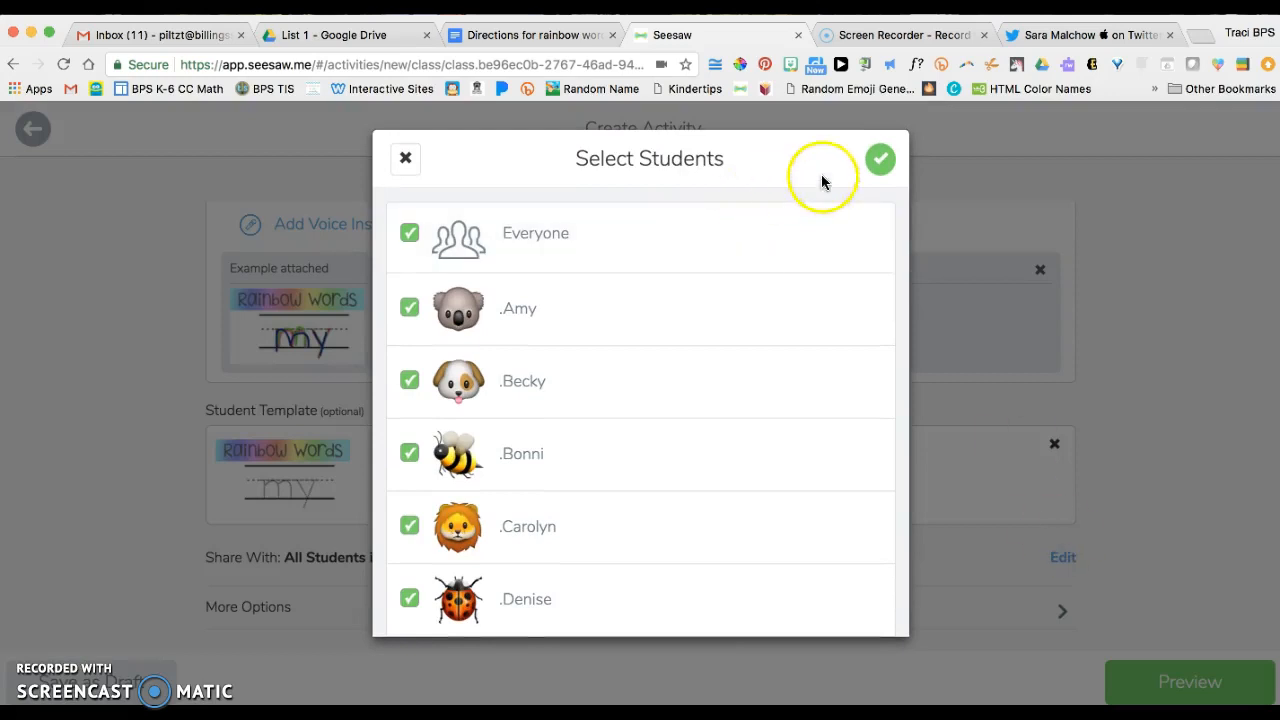
{"action": "left_click", "coordinate": [880, 159]}
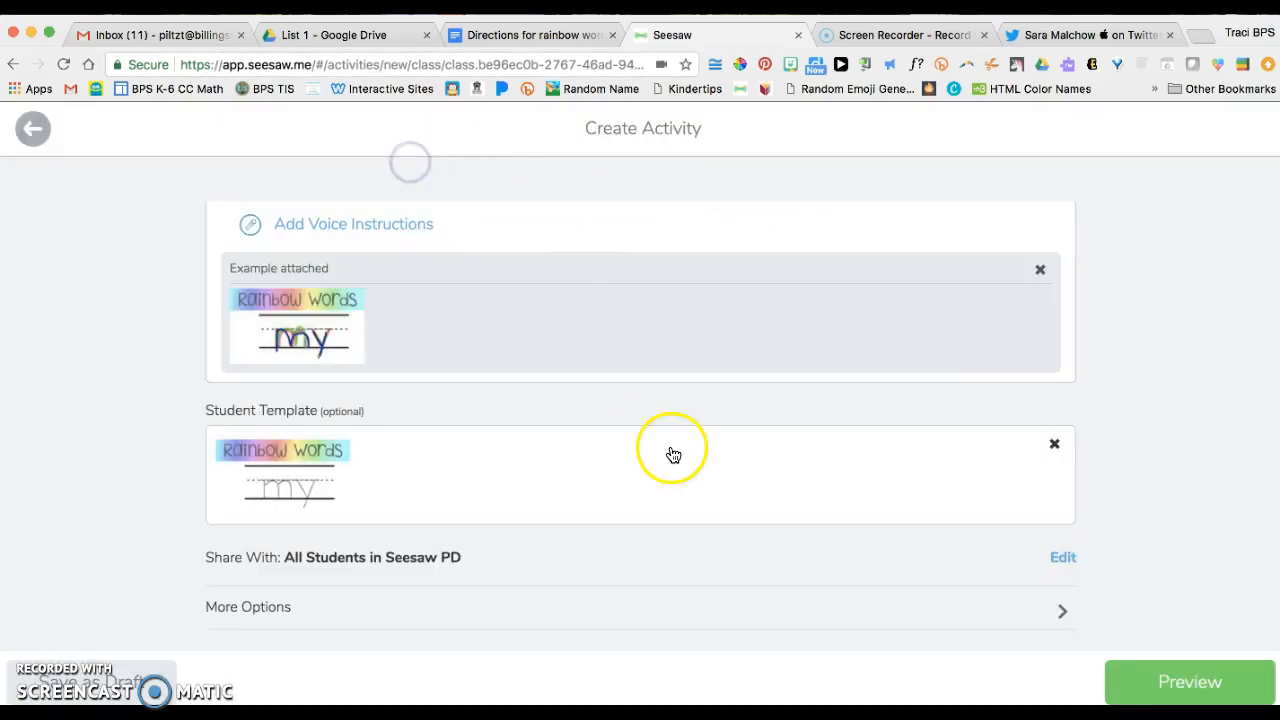
{"action": "mouse_move", "coordinate": [370, 647]}
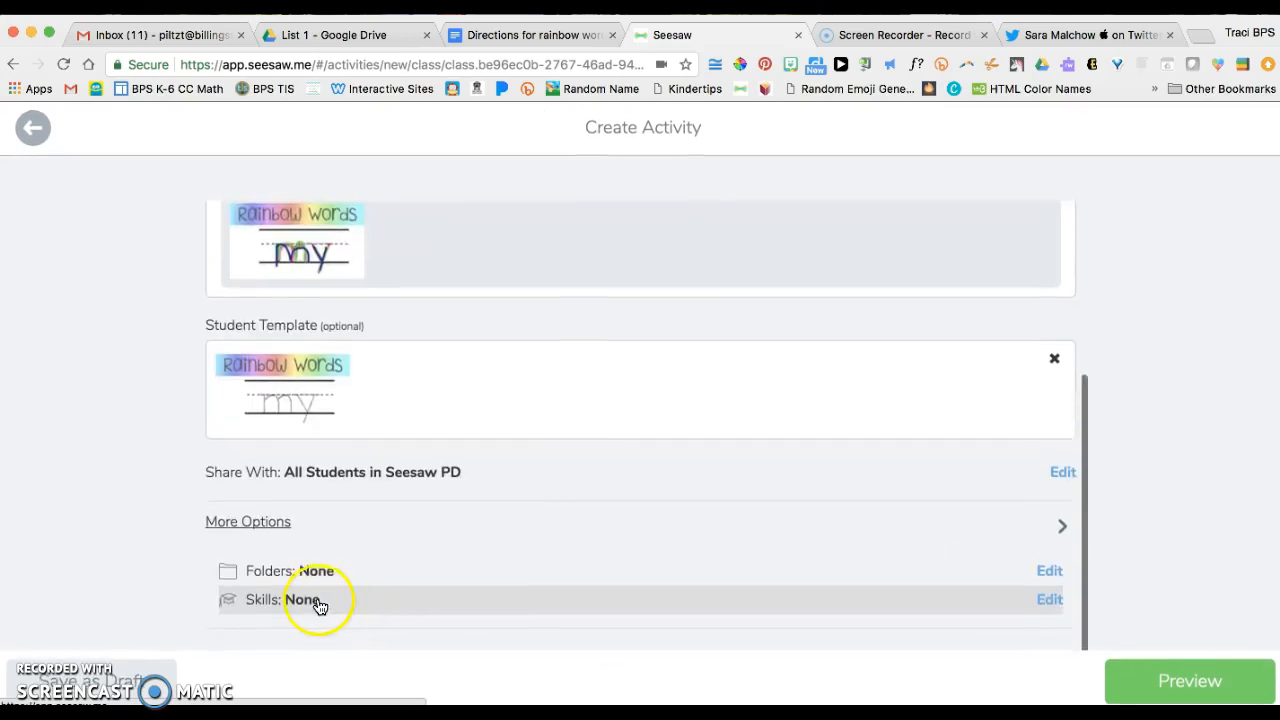
{"action": "mouse_move", "coordinate": [423, 505]}
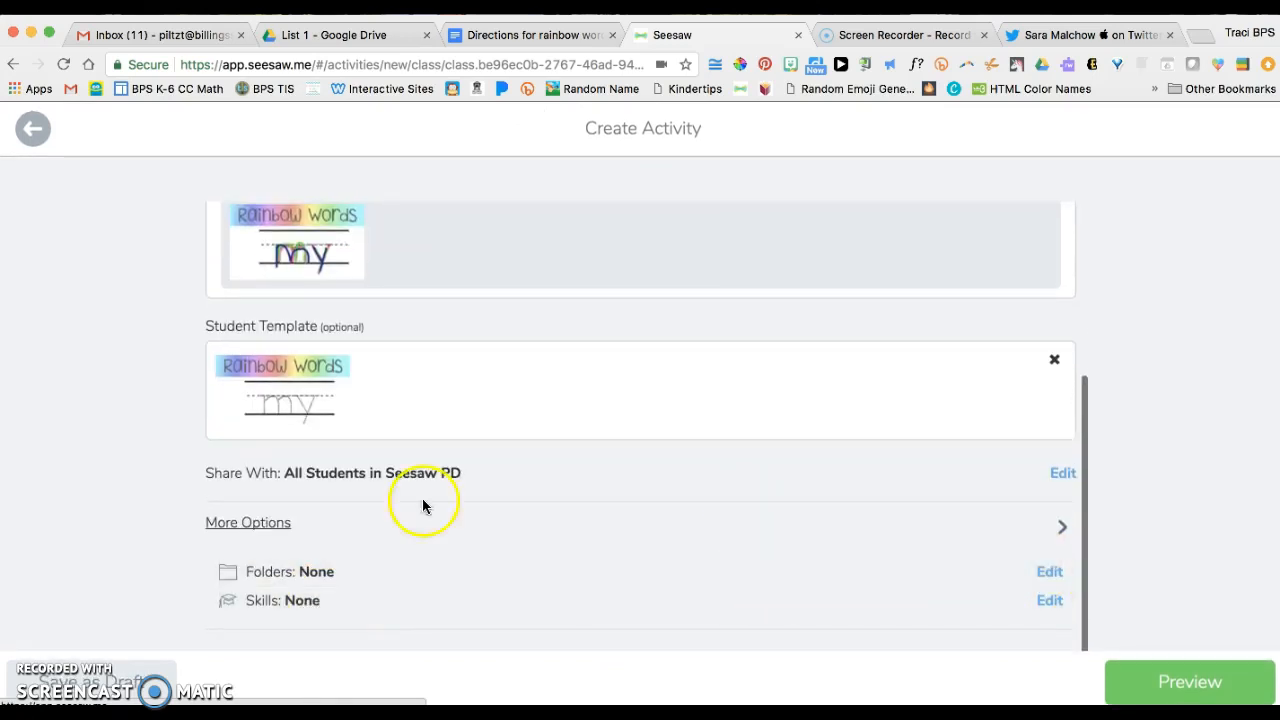
{"action": "left_click", "coordinate": [1049, 571]}
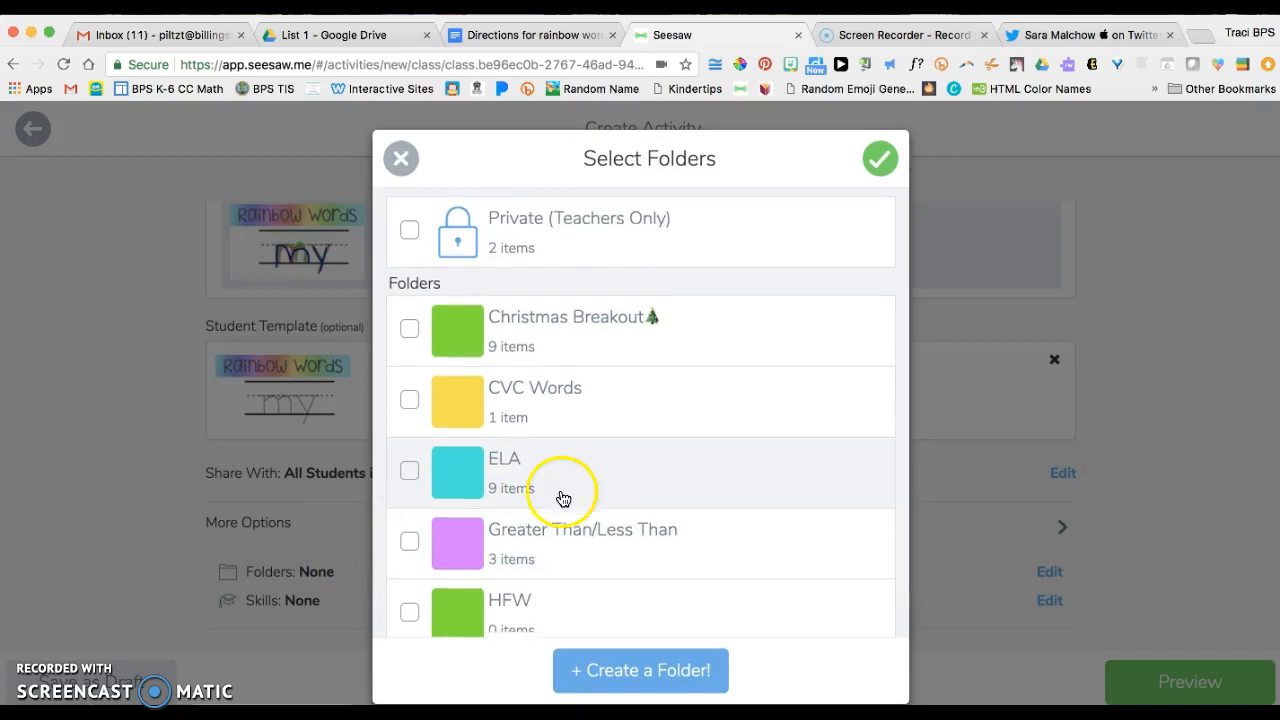
{"action": "scroll", "scroll_direction": "down", "scroll_amount": 3}
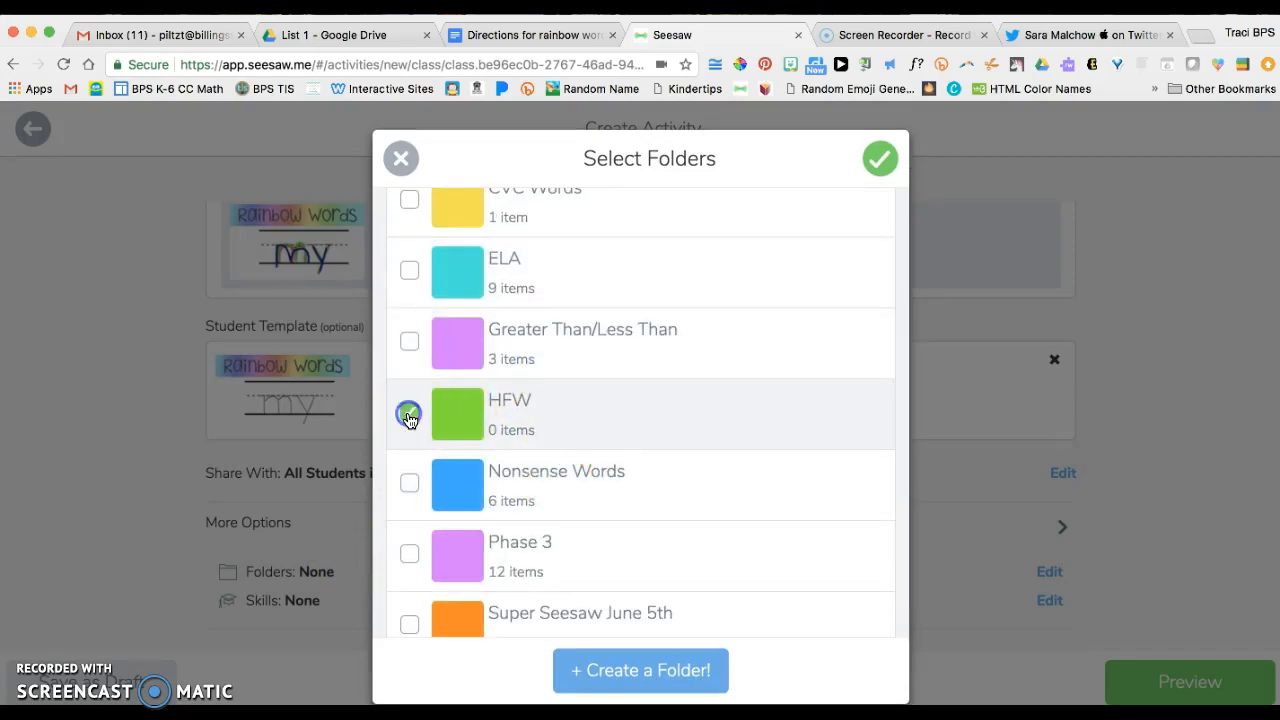
{"action": "left_click", "coordinate": [879, 158]}
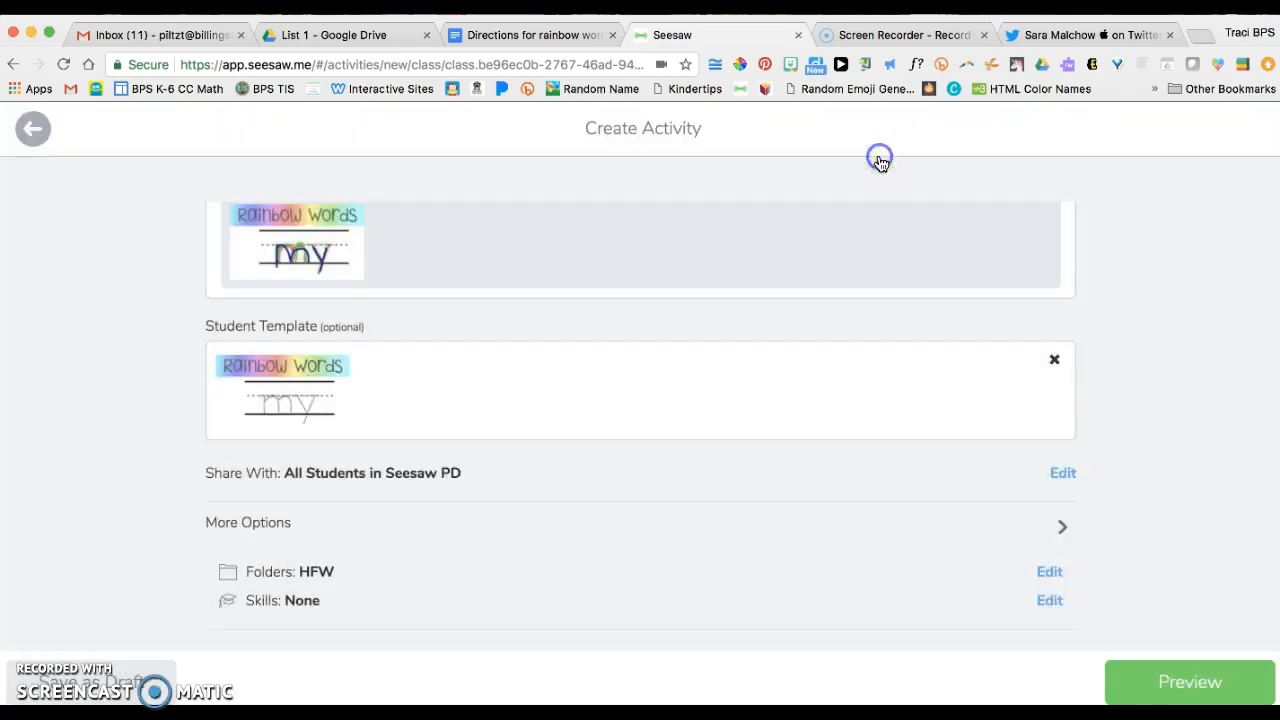
{"action": "mouse_move", "coordinate": [881, 163]}
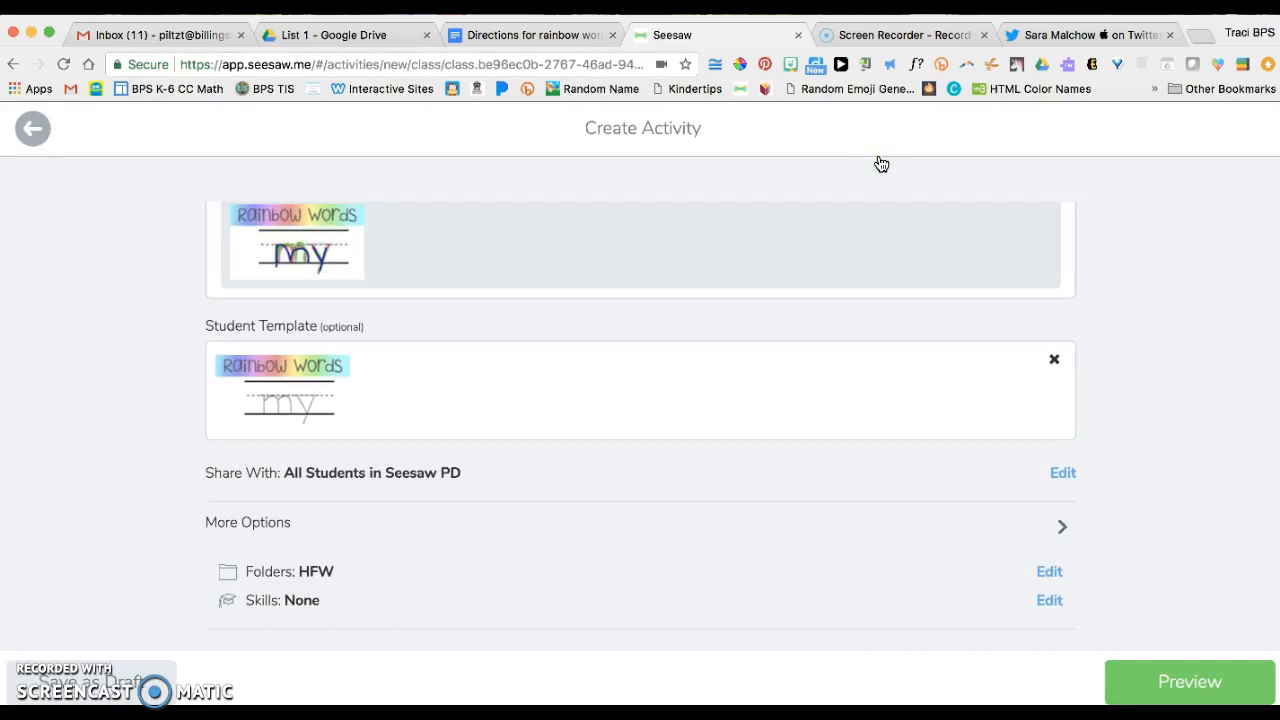
{"action": "mouse_move", "coordinate": [1181, 645]}
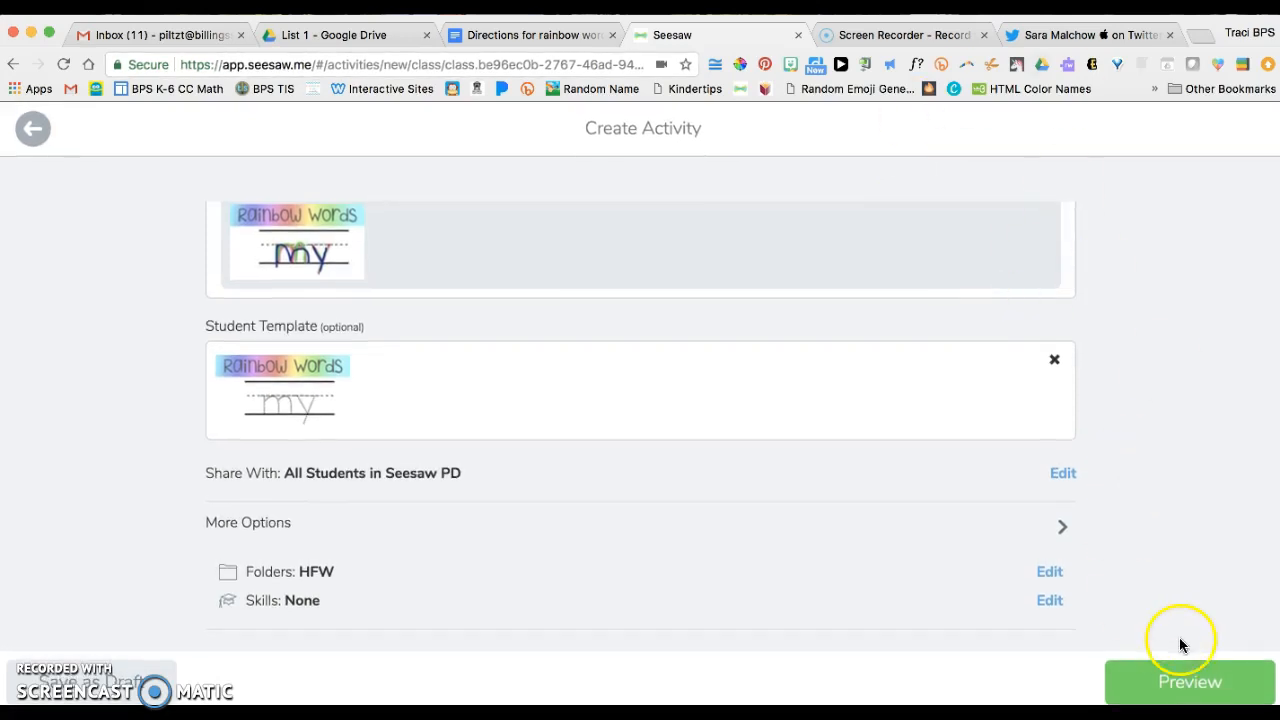
Preview and share 'Rainbow Words - my', dismiss the notice, and view the Activity Library
{"action": "left_click", "coordinate": [1189, 682]}
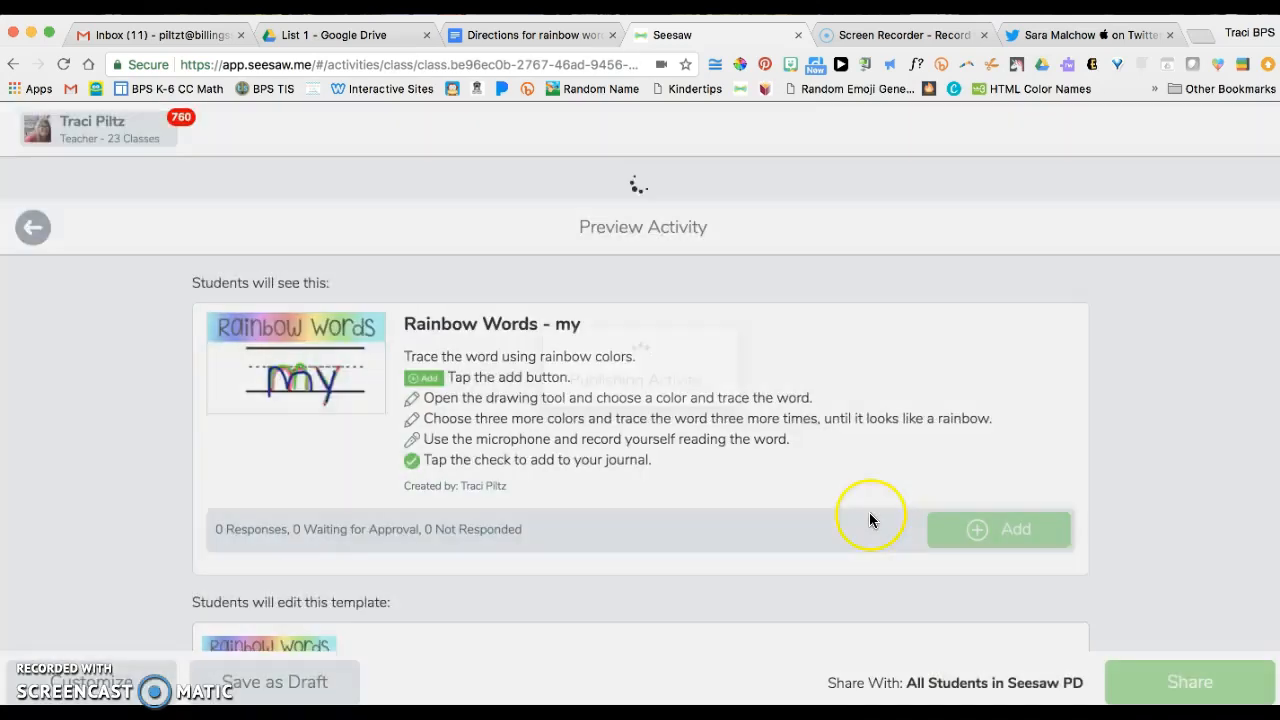
{"action": "left_click", "coordinate": [1189, 681]}
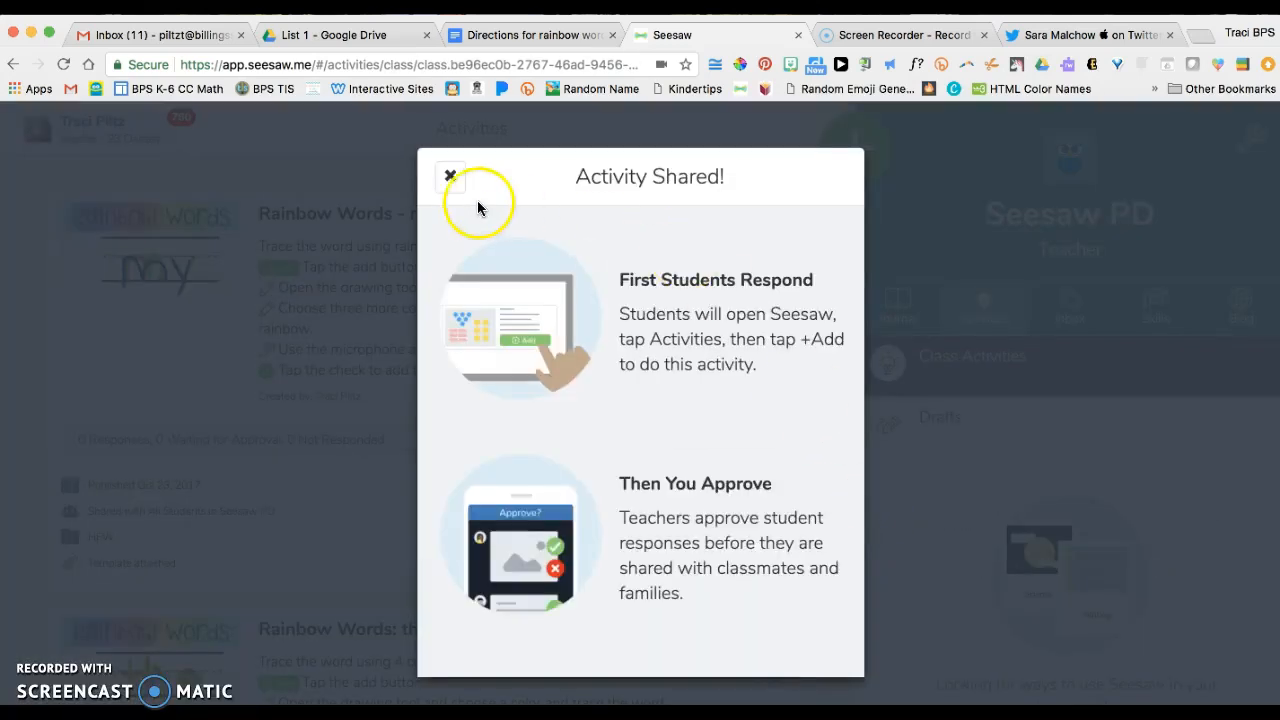
{"action": "left_click", "coordinate": [450, 177]}
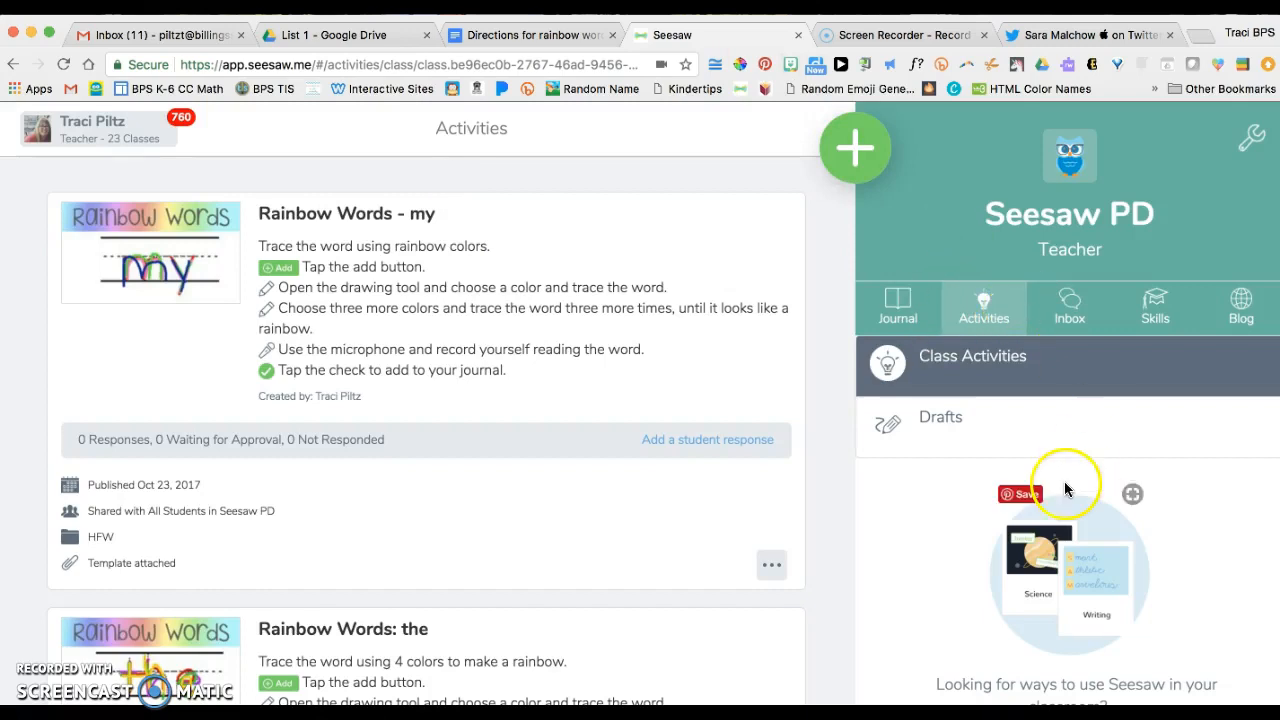
{"action": "left_click", "coordinate": [855, 148]}
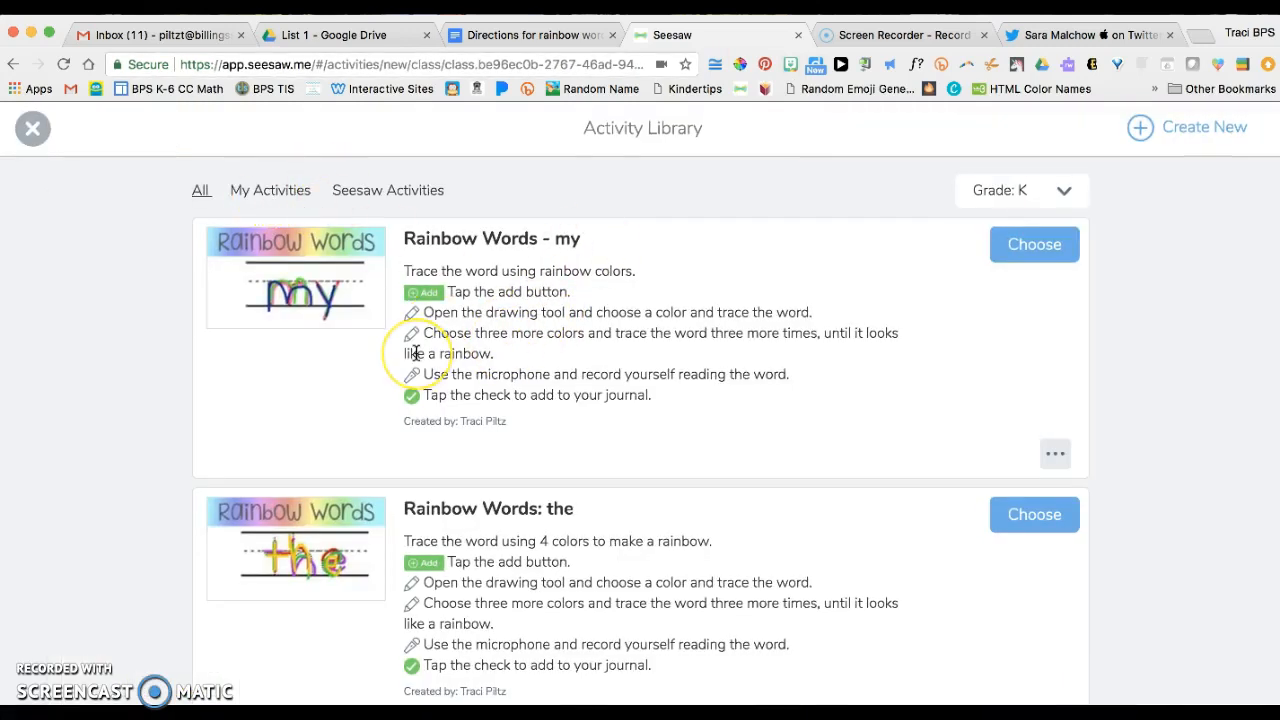
{"action": "scroll", "scroll_direction": "down", "scroll_amount": 3}
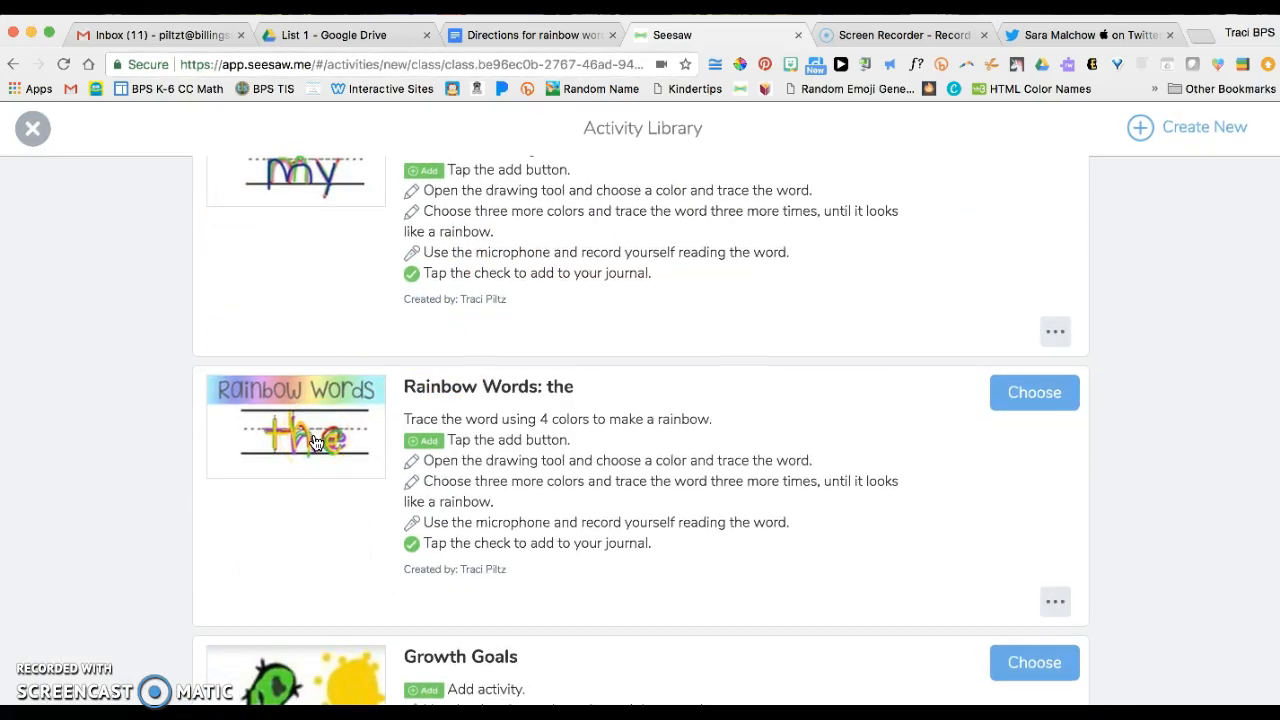
{"action": "scroll", "scroll_direction": "up", "scroll_amount": 3}
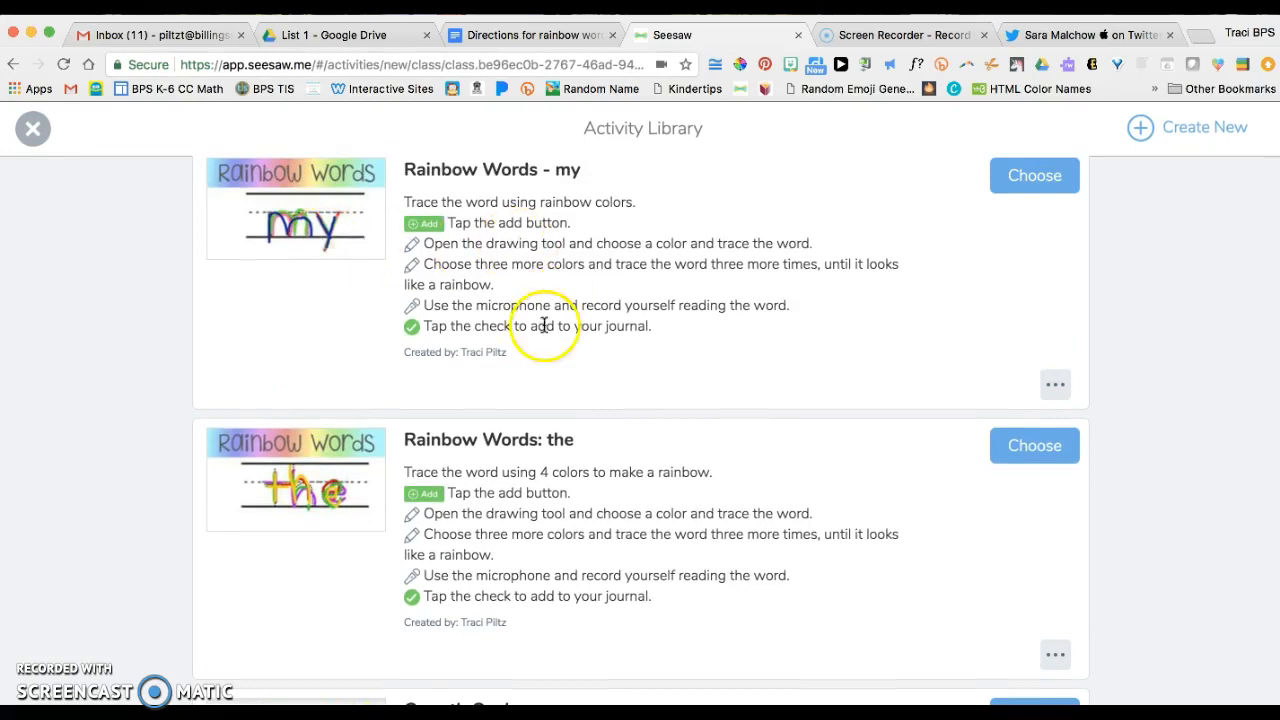
{"action": "mouse_move", "coordinate": [478, 433]}
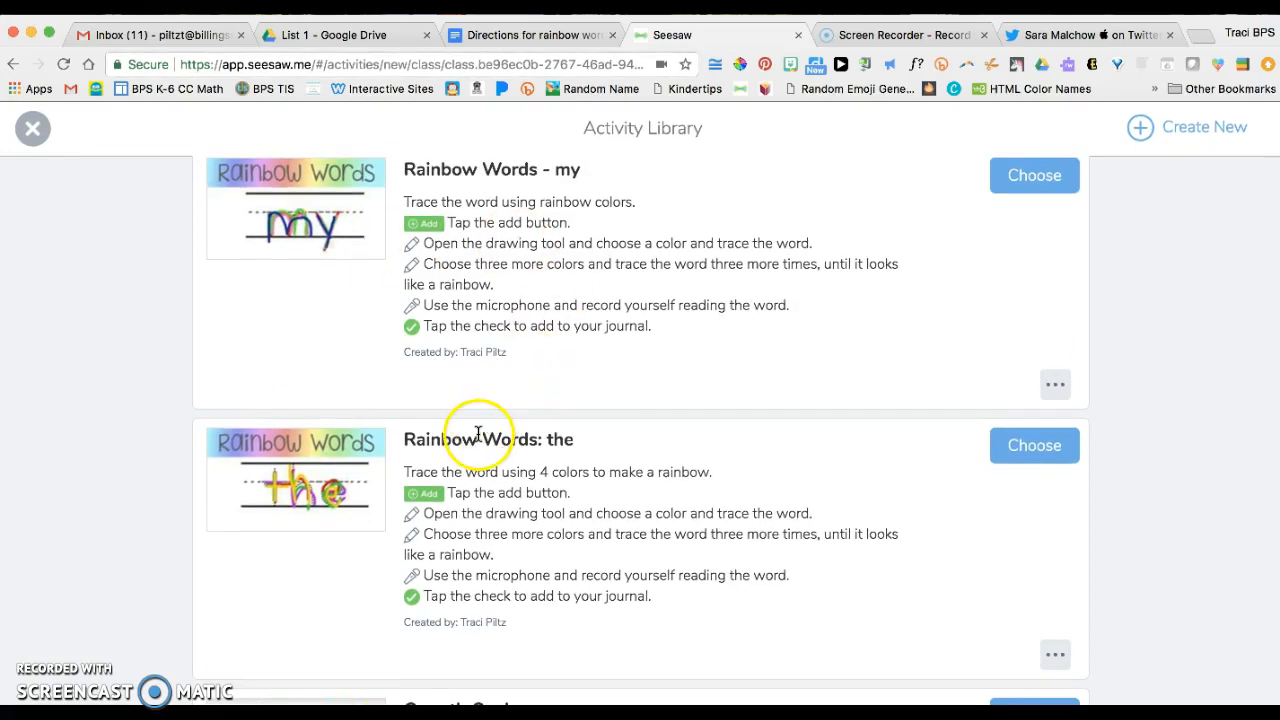
{"action": "mouse_move", "coordinate": [535, 190]}
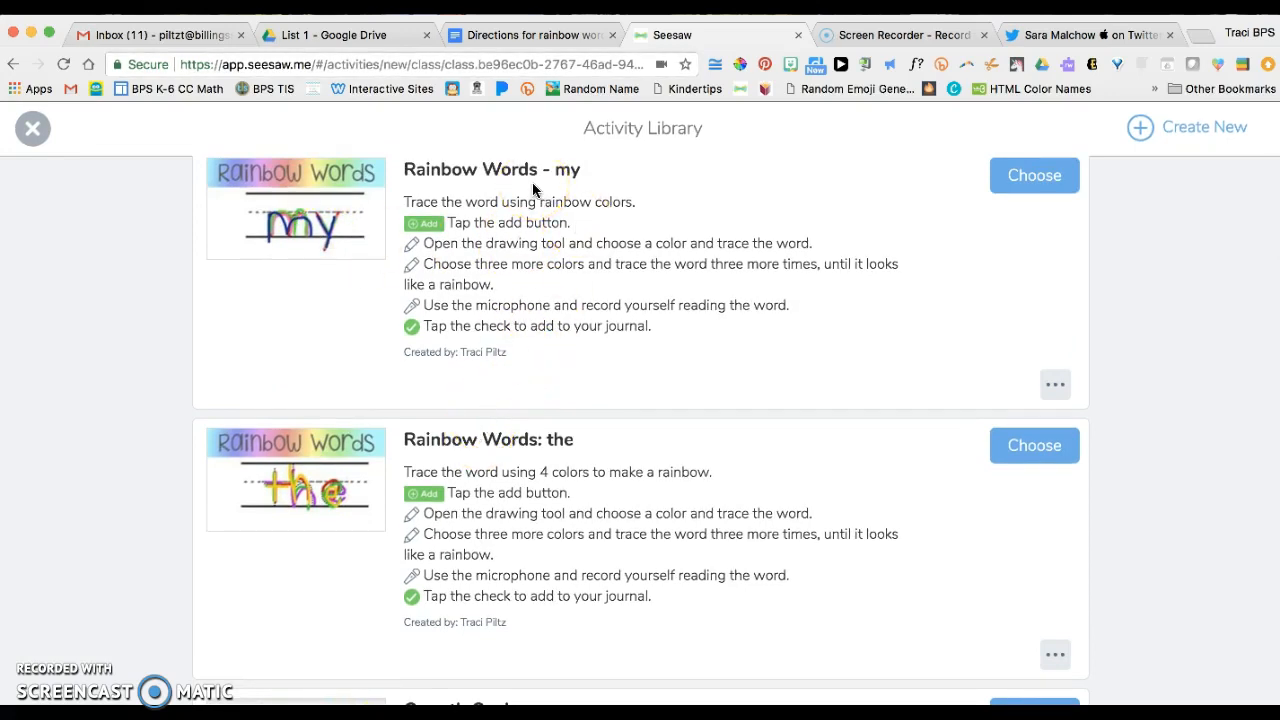
{"action": "scroll", "scroll_direction": "down", "scroll_amount": 3}
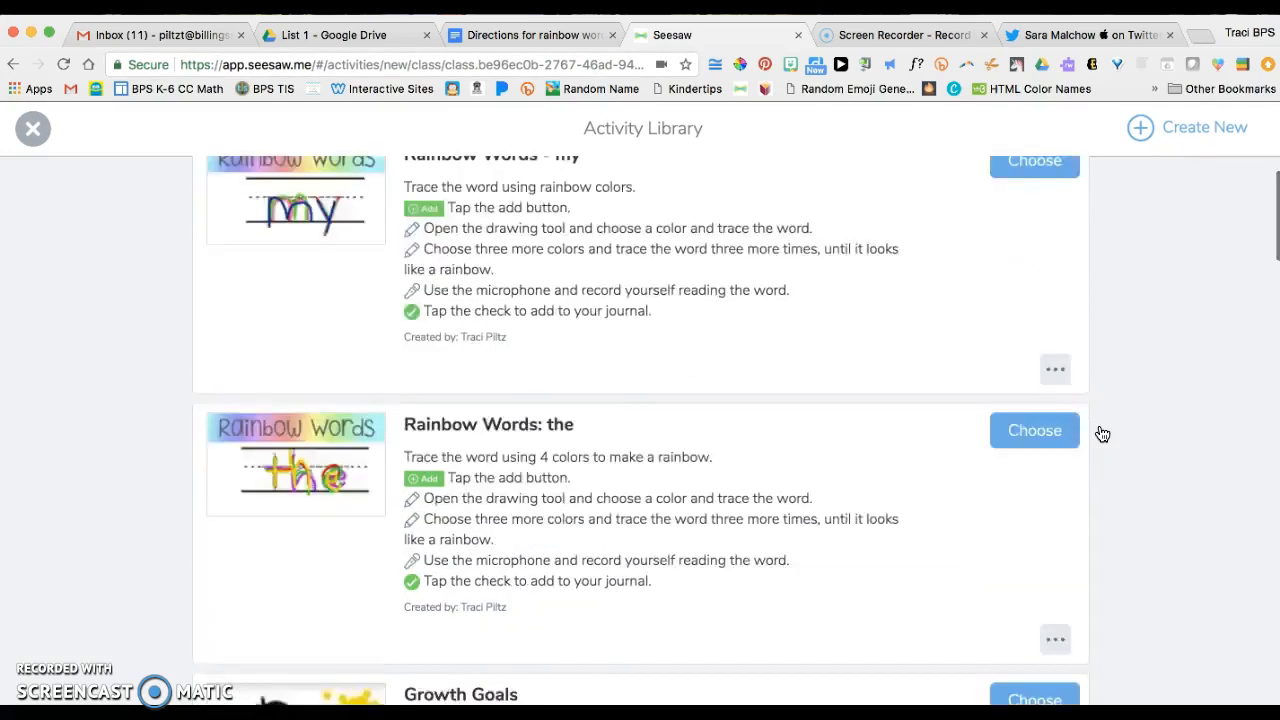